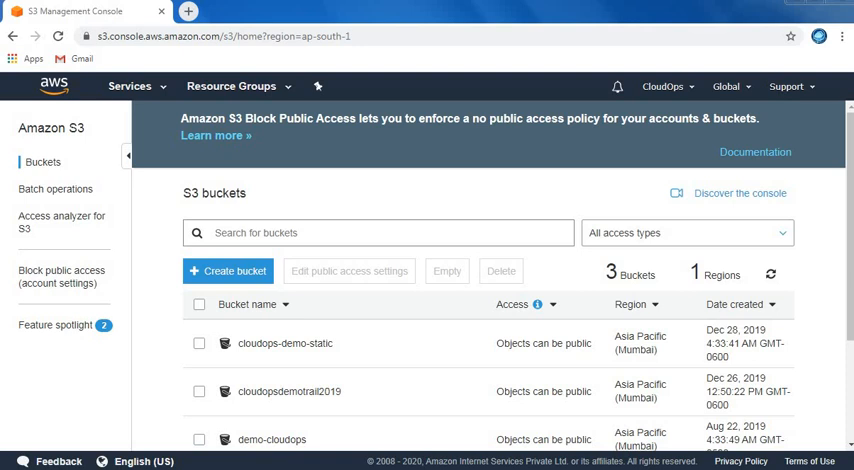
Step: Open index.html from the cloudops-demo-static bucket via its Object URL in a new tab
left_click(284, 344)
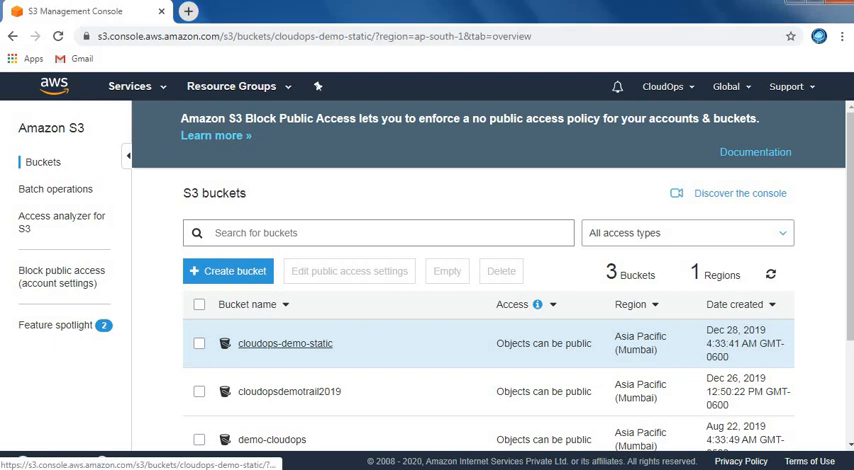
left_click(284, 344)
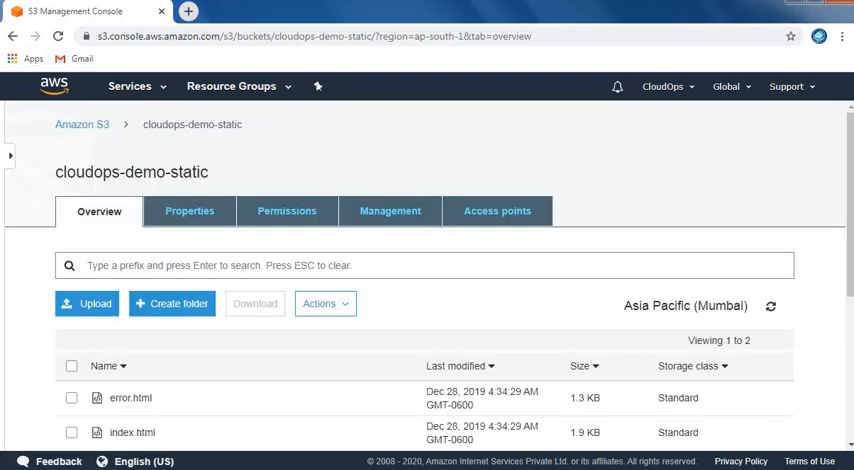
scroll("down", 3)
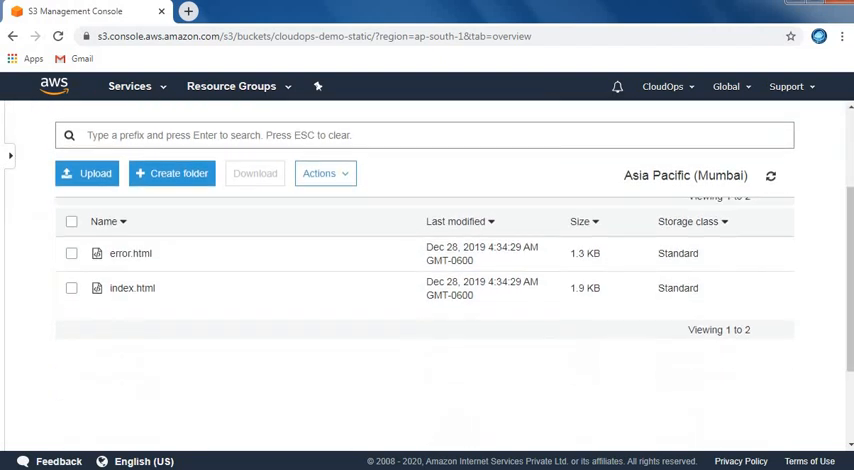
left_click(132, 288)
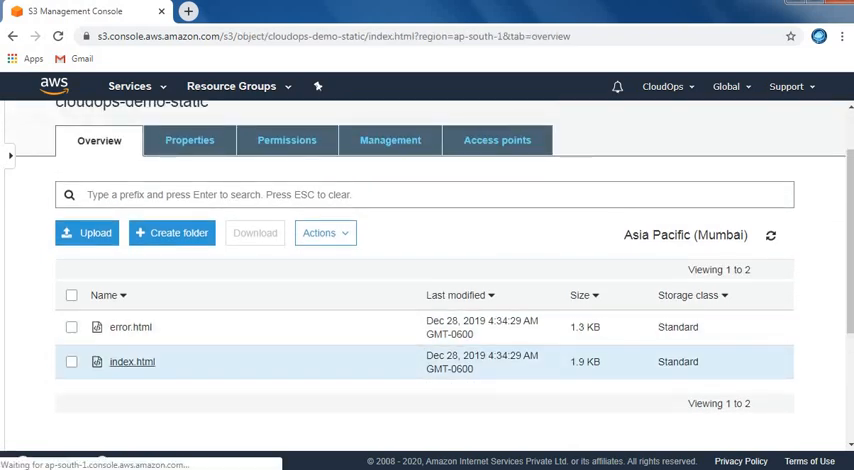
left_click(132, 360)
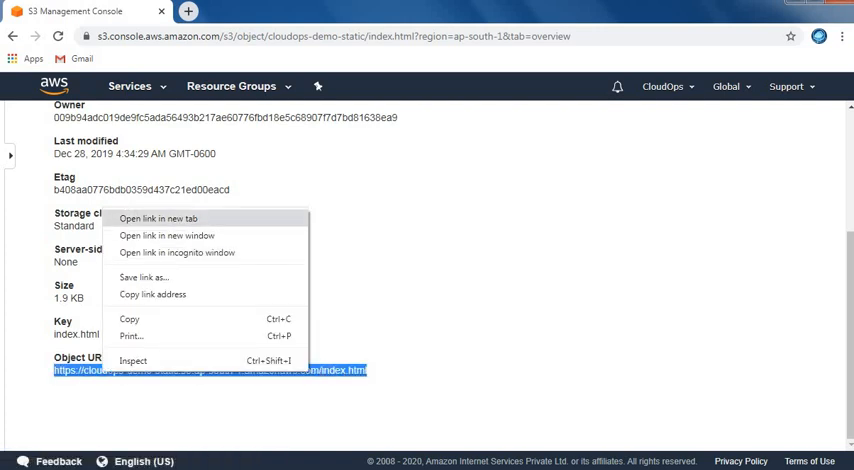
left_click(158, 218)
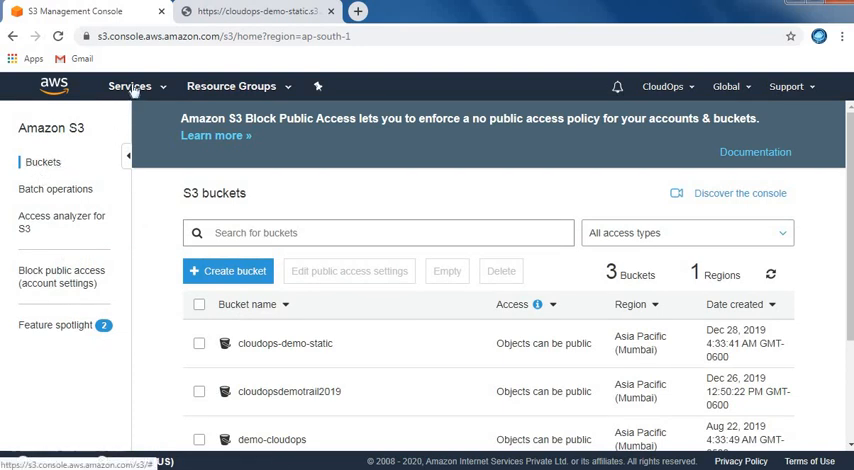
Step: Go to CloudFront via Services and start Create Distribution, reaching the delivery method page
left_click(128, 86)
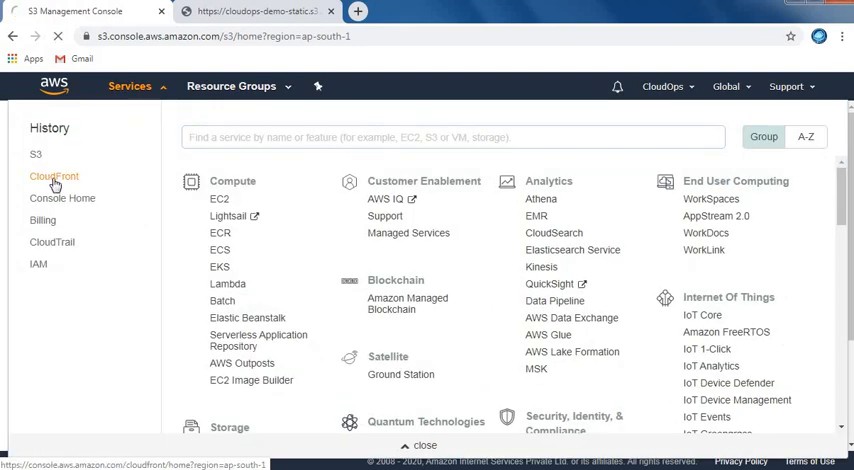
left_click(54, 176)
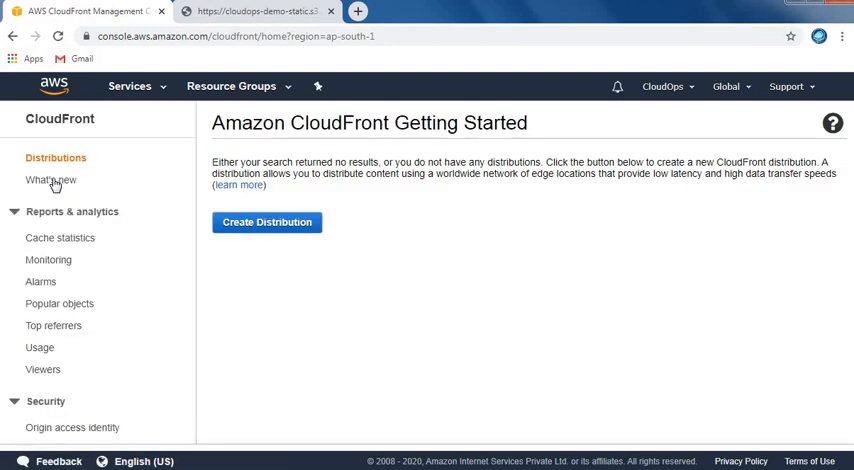
left_click(266, 222)
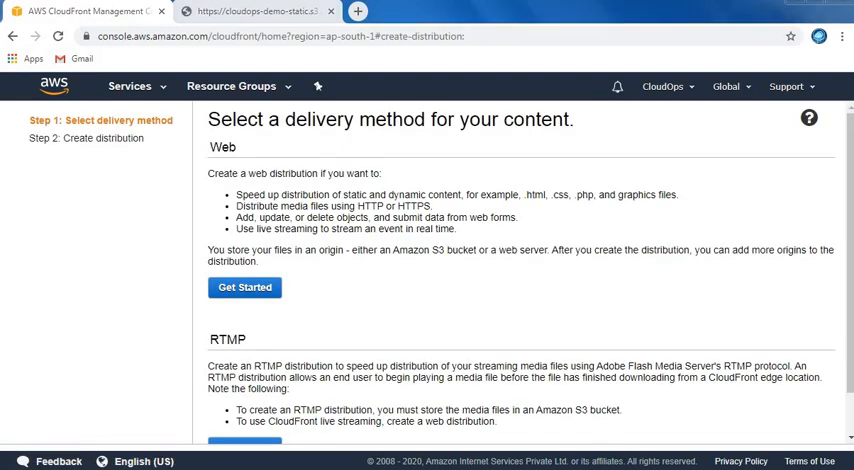
mouse_move(588, 318)
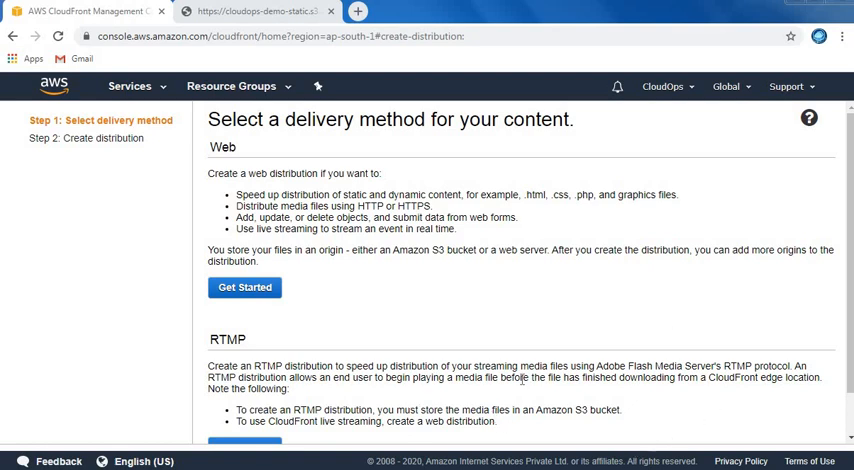
double_click(496, 364)
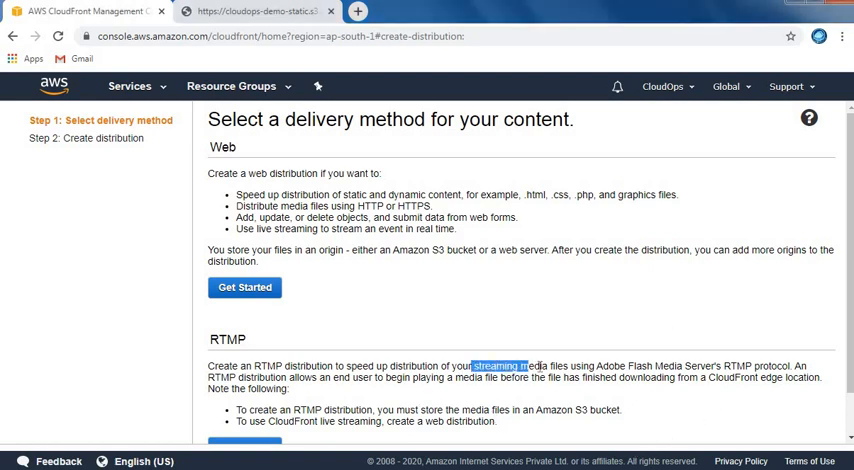
left_click_drag(474, 364, 588, 364)
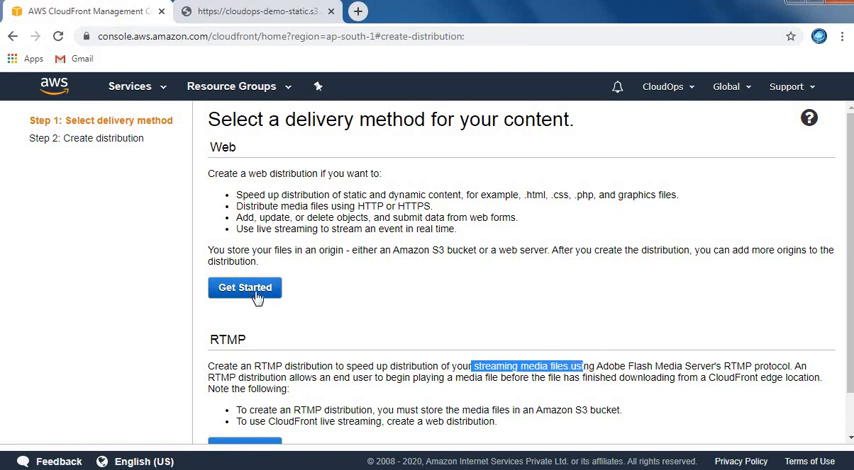
Step: Start a Web distribution with origin cloudops-demo-static.s3.amazonaws.com and Origin Path /
left_click(244, 288)
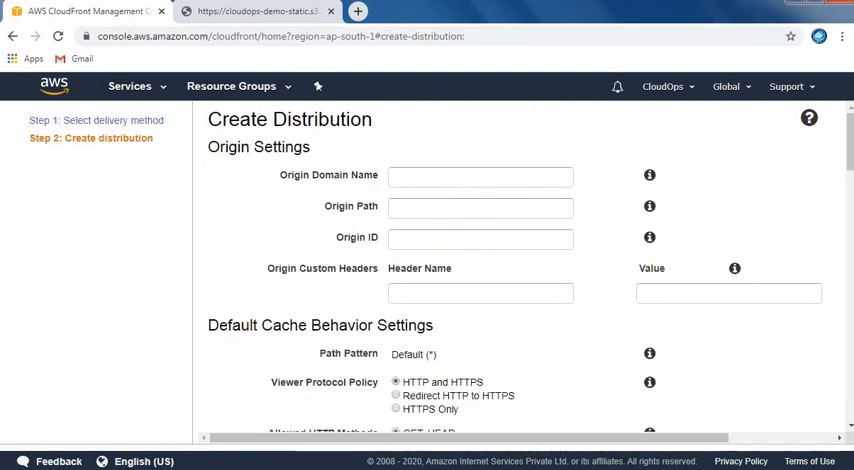
mouse_move(738, 196)
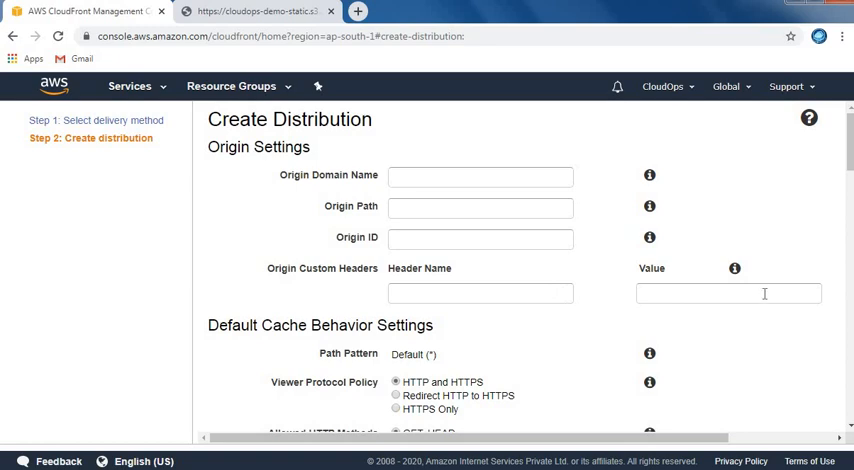
scroll("down", 3)
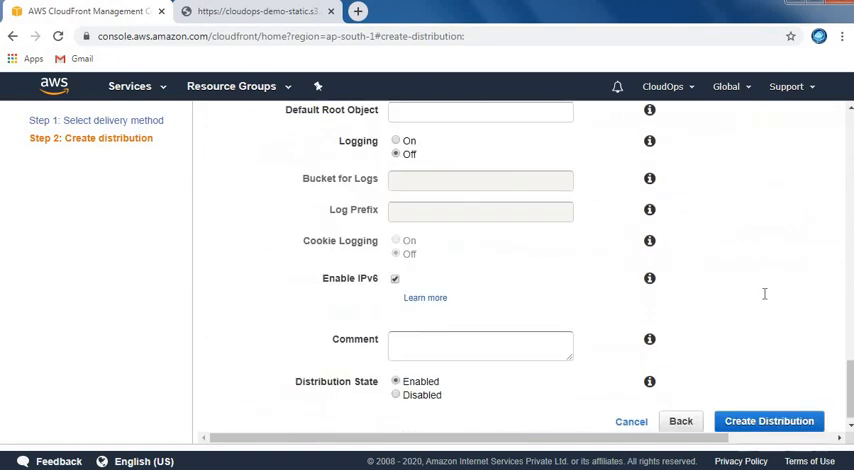
scroll("up", 3)
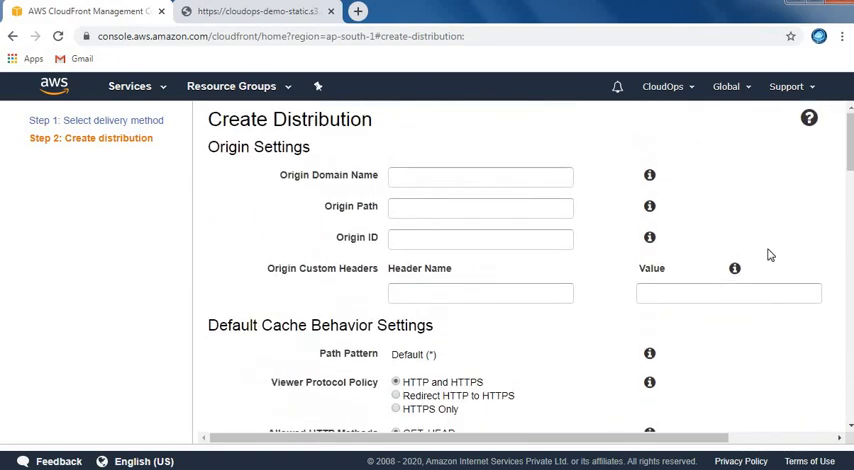
mouse_move(648, 176)
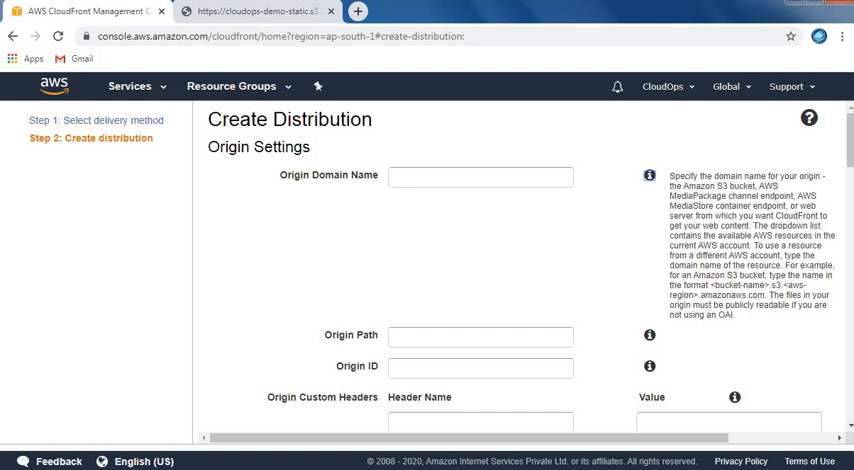
scroll("down", 3)
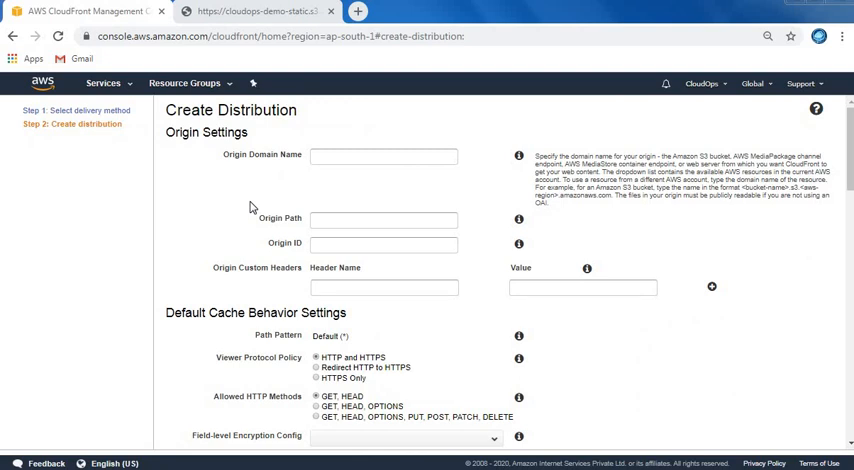
left_click(384, 156)
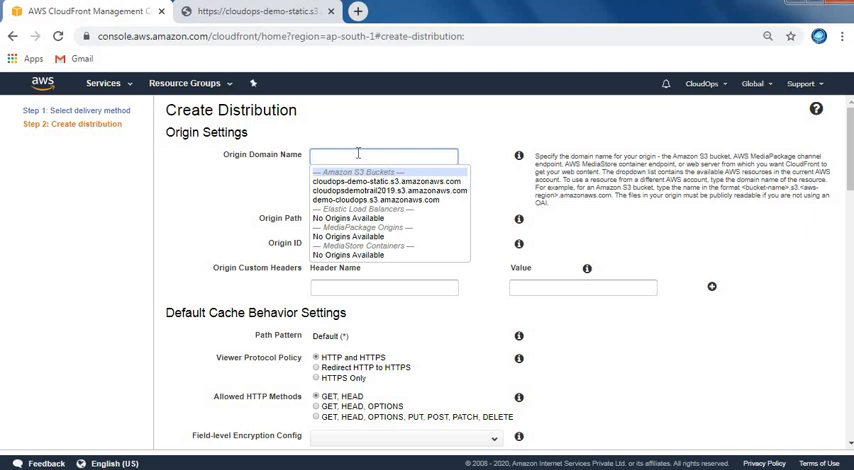
mouse_move(388, 180)
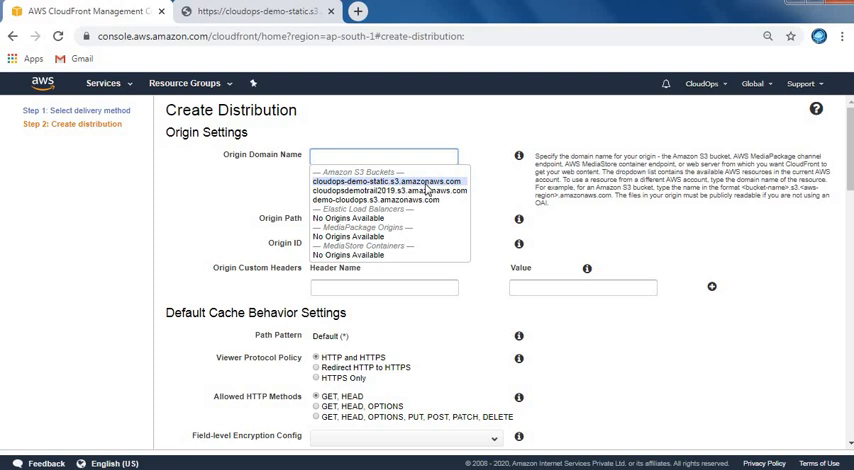
left_click(388, 180)
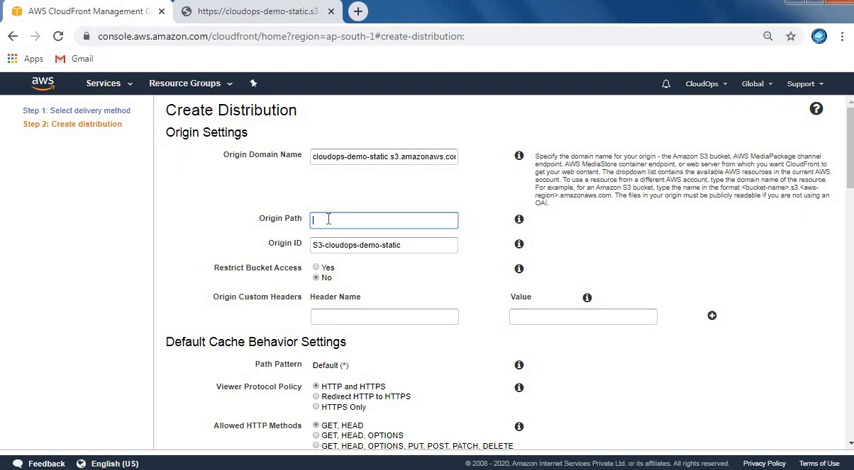
type("/")
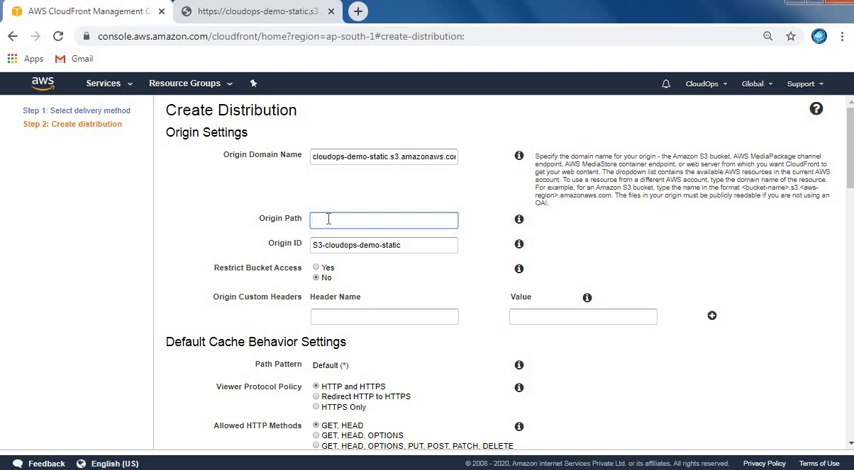
mouse_move(250, 252)
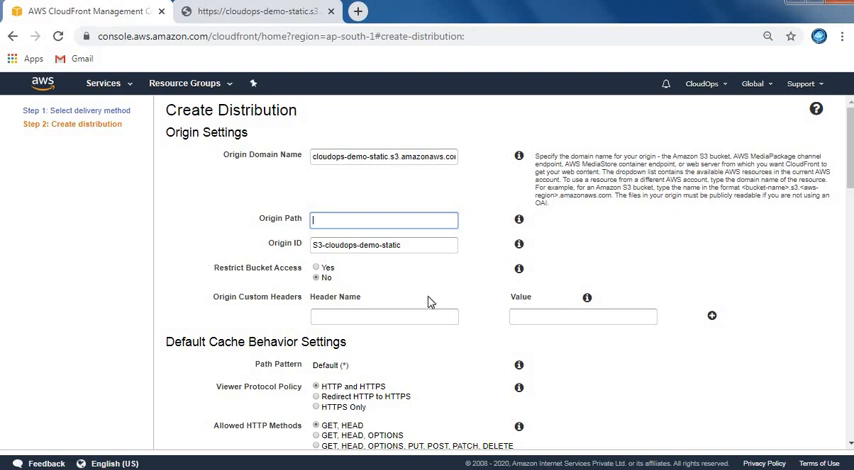
Step: Set the default cache behavior's Viewer Protocol Policy to Redirect HTTP to HTTPS
scroll("down", 3)
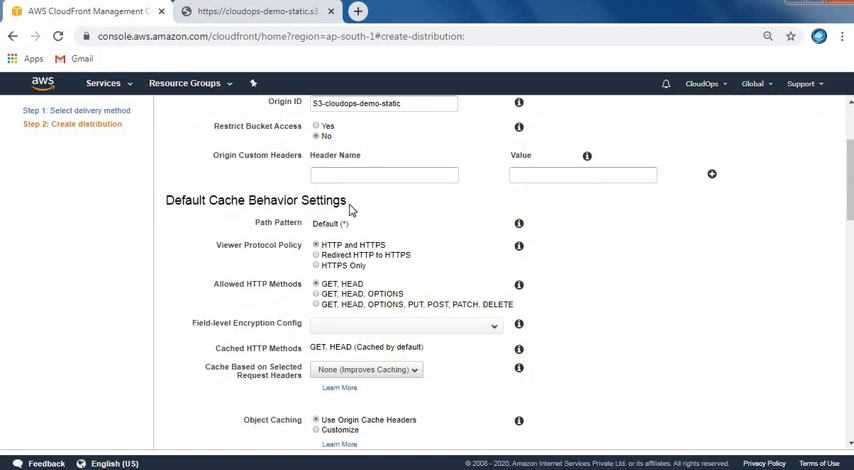
mouse_move(570, 238)
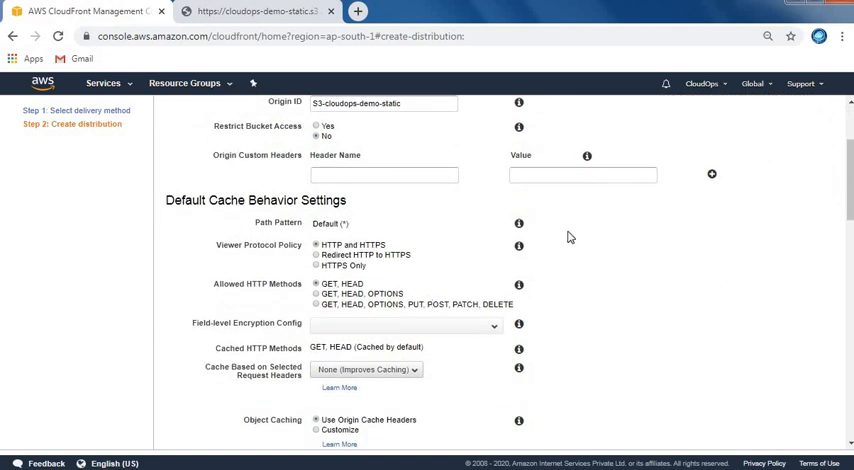
scroll("down", 3)
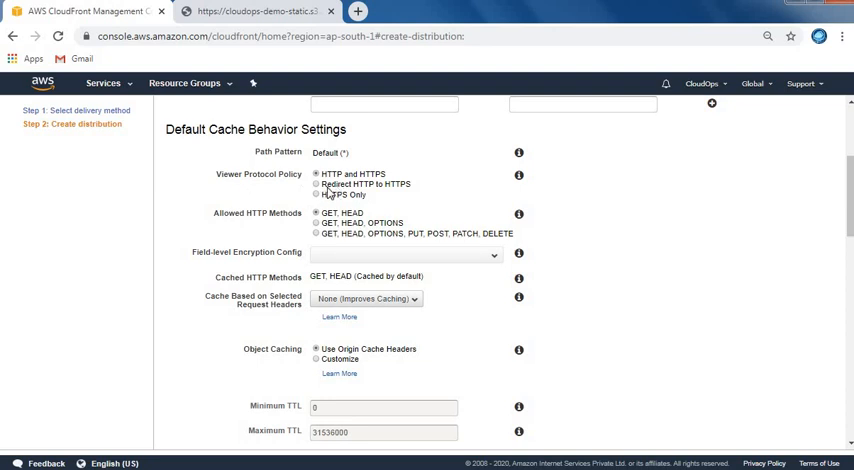
mouse_move(406, 194)
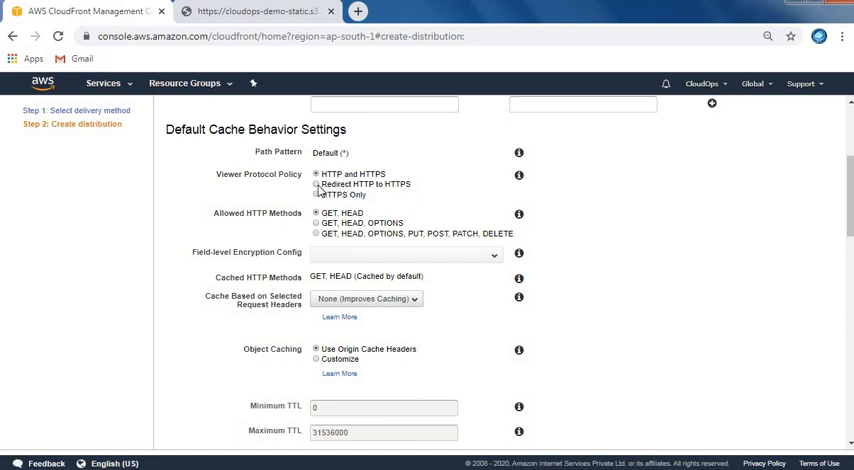
left_click(316, 184)
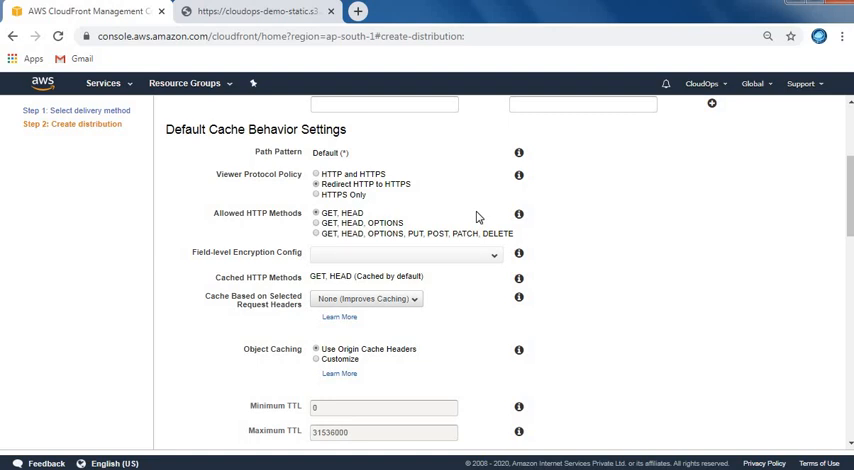
mouse_move(266, 272)
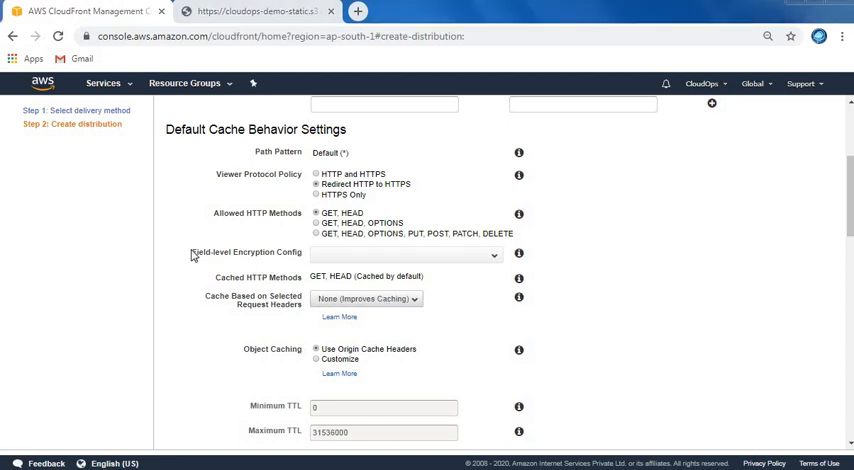
double_click(244, 252)
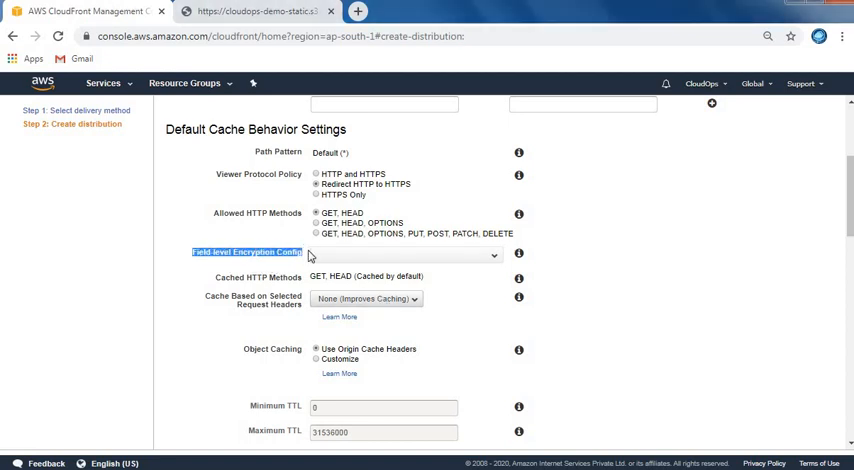
mouse_move(652, 272)
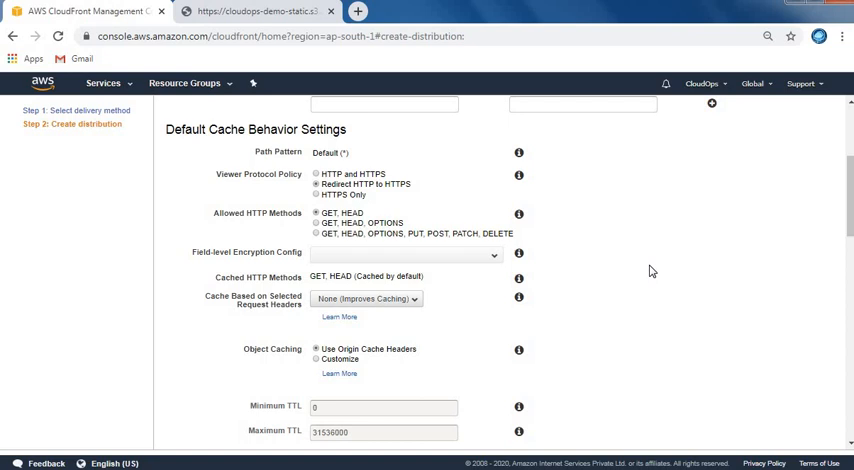
mouse_move(24, 288)
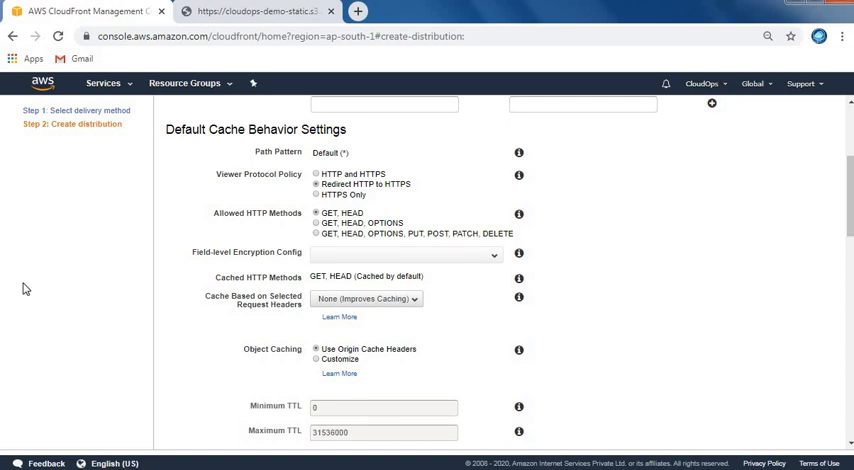
Step: Try Whitelist and All header caching, revert to None, and keep Customize object caching
scroll("down", 3)
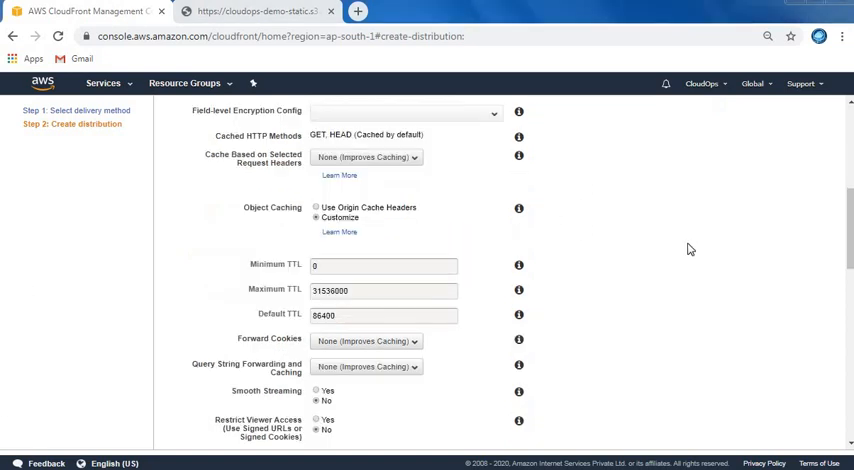
mouse_move(700, 260)
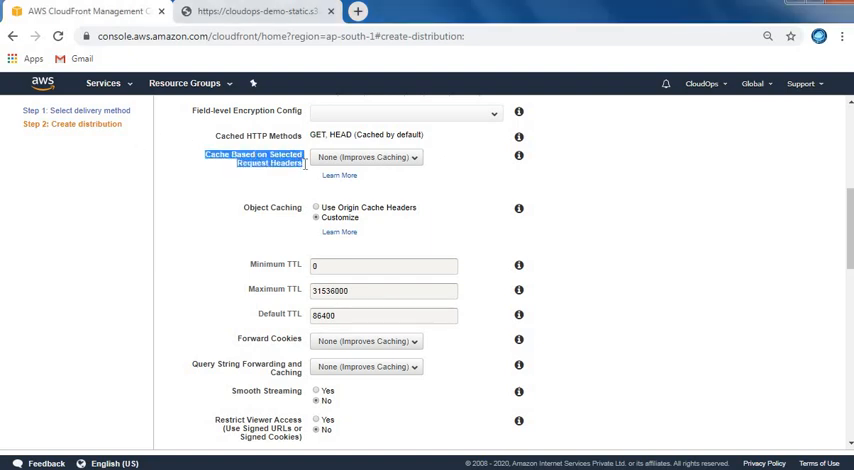
scroll("up", 3)
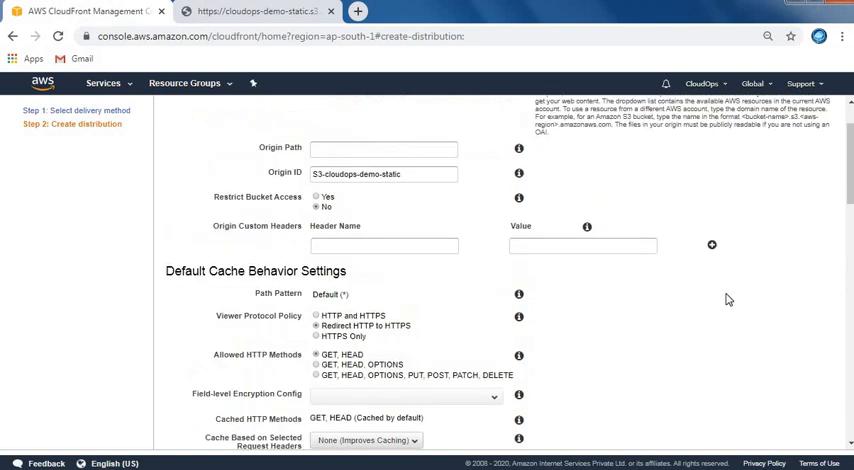
scroll("down", 3)
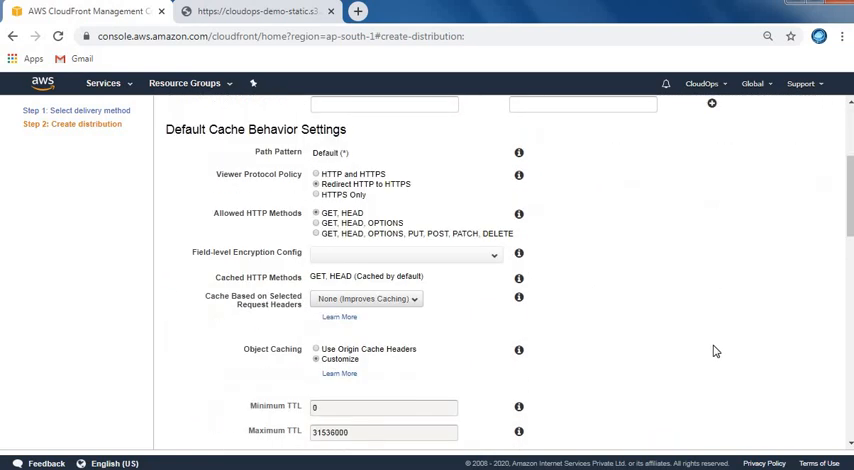
scroll("down", 3)
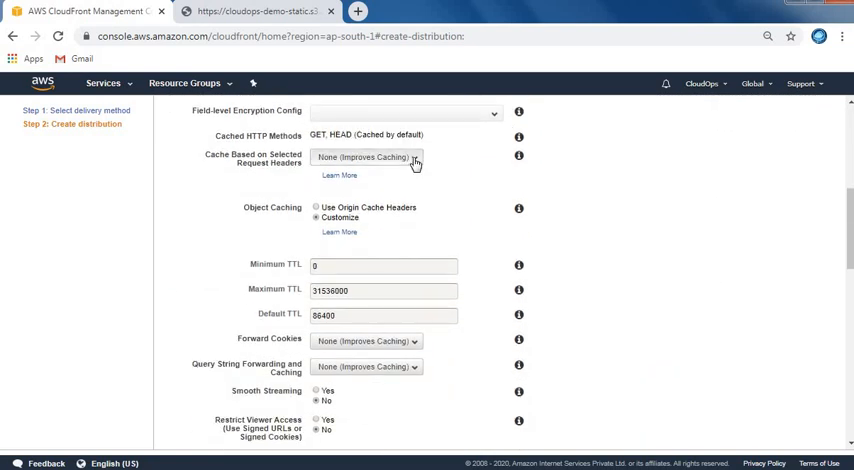
left_click(366, 156)
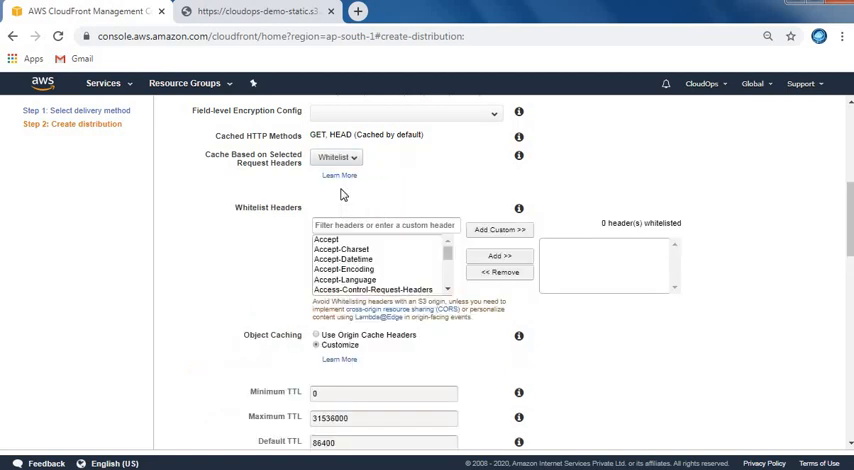
mouse_move(352, 162)
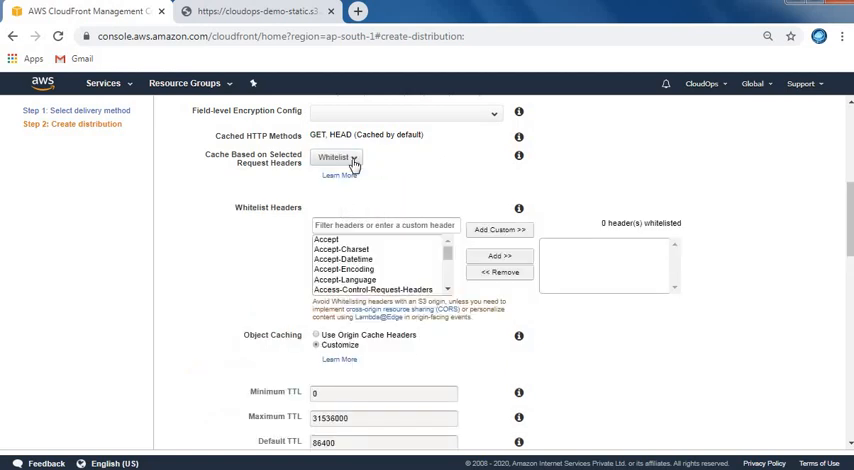
left_click(336, 156)
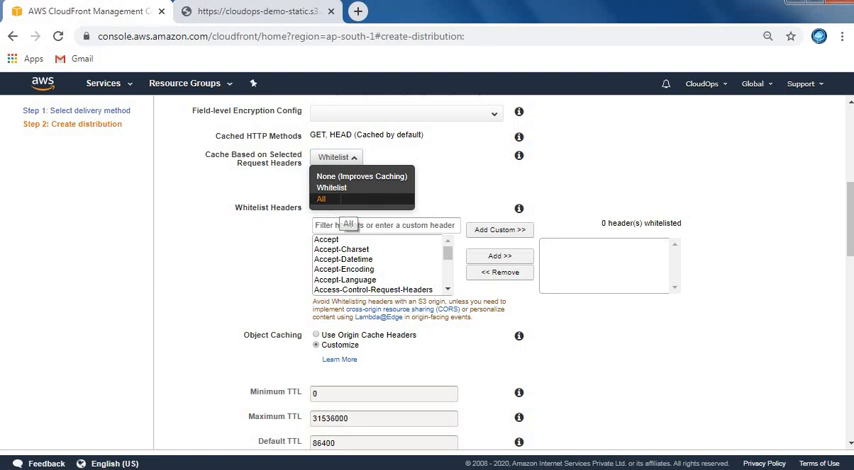
left_click(320, 198)
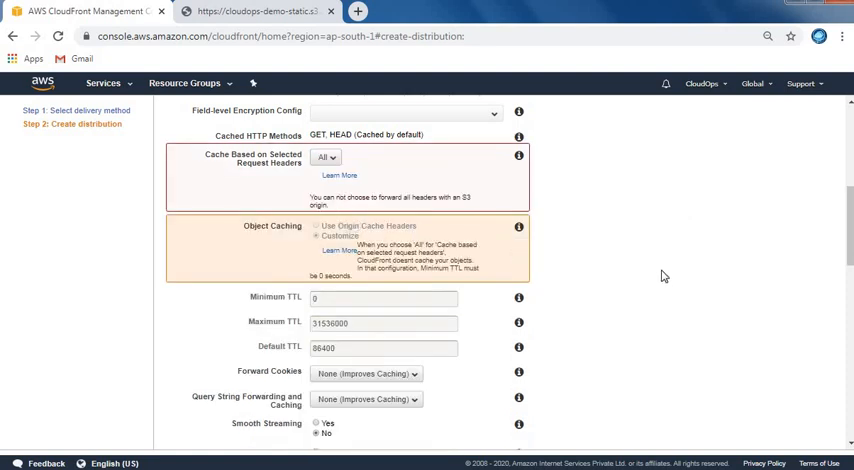
mouse_move(436, 280)
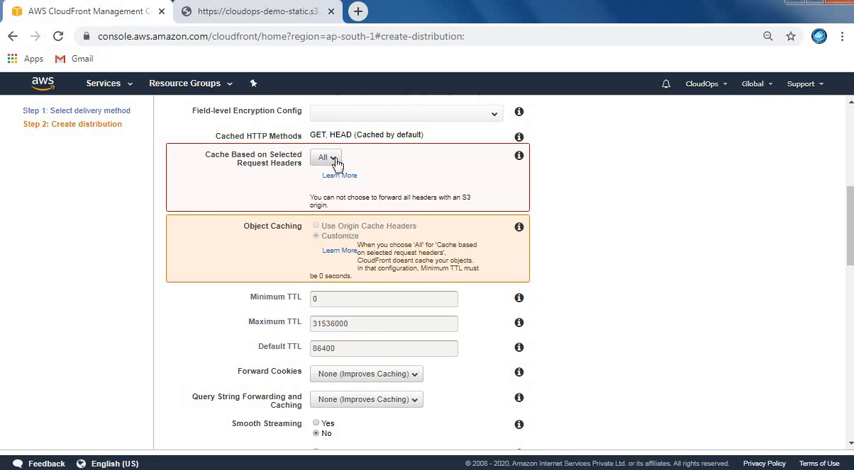
left_click(364, 156)
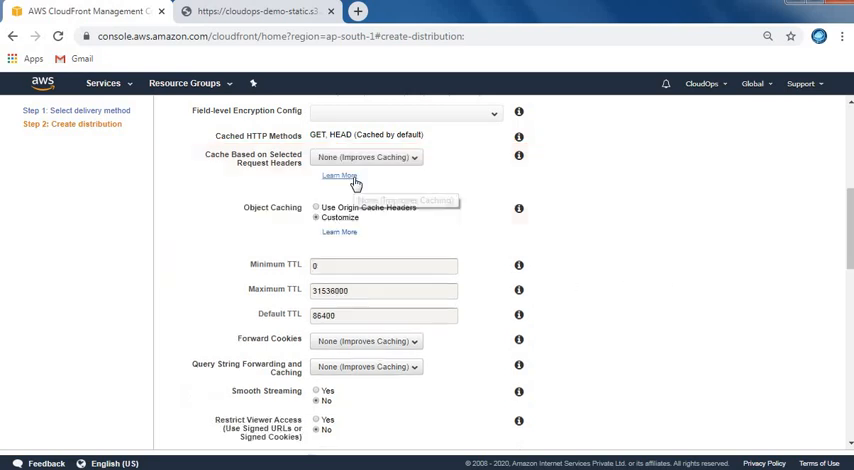
mouse_move(316, 218)
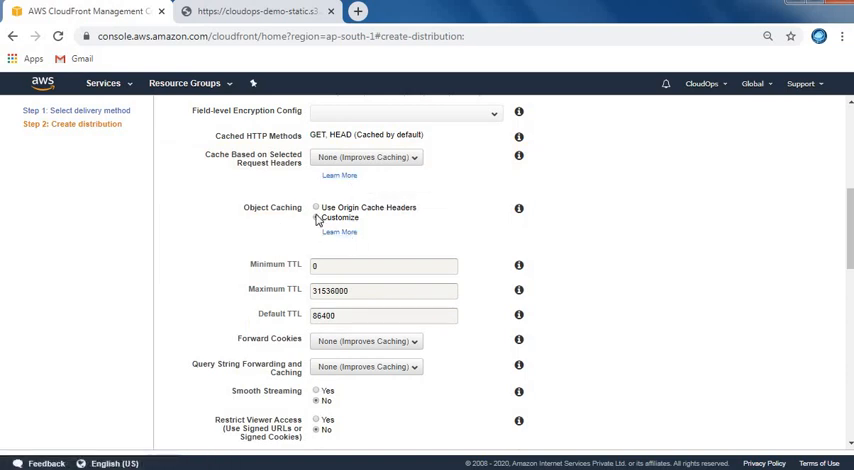
left_click(316, 216)
type("0")
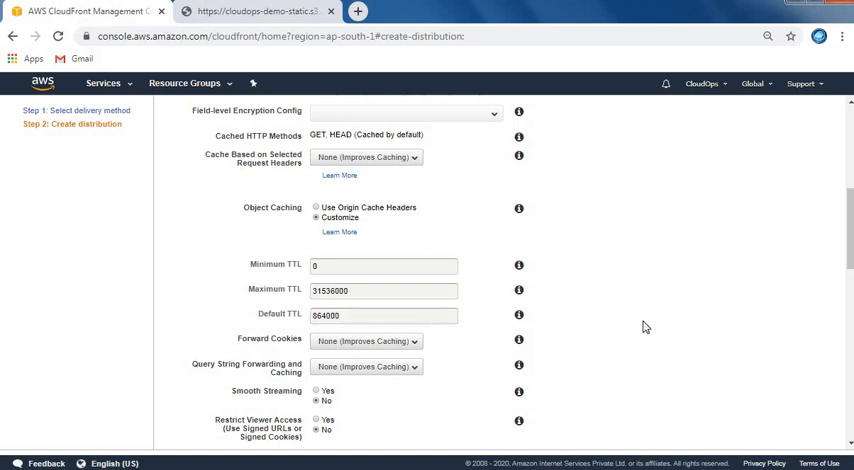
Step: Set Compress Objects Automatically to Yes
scroll("down", 3)
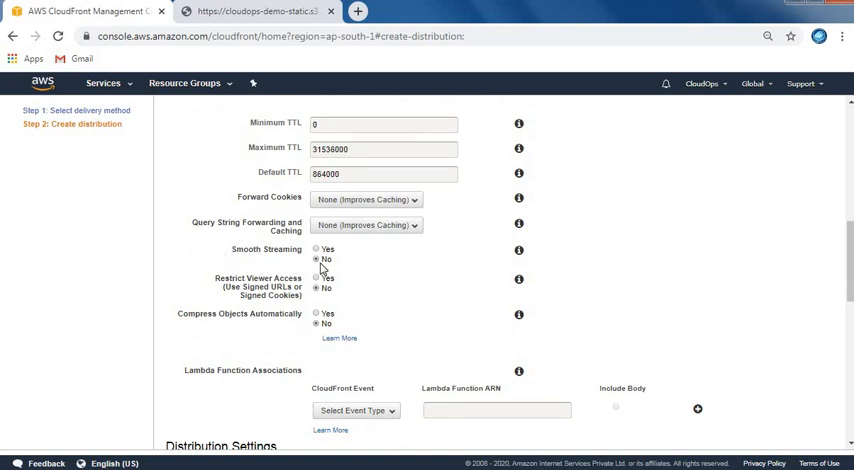
mouse_move(356, 274)
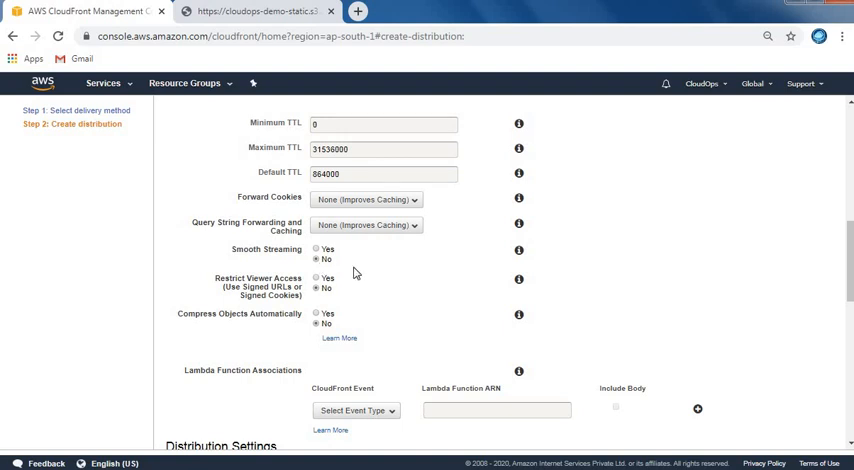
scroll("down", 3)
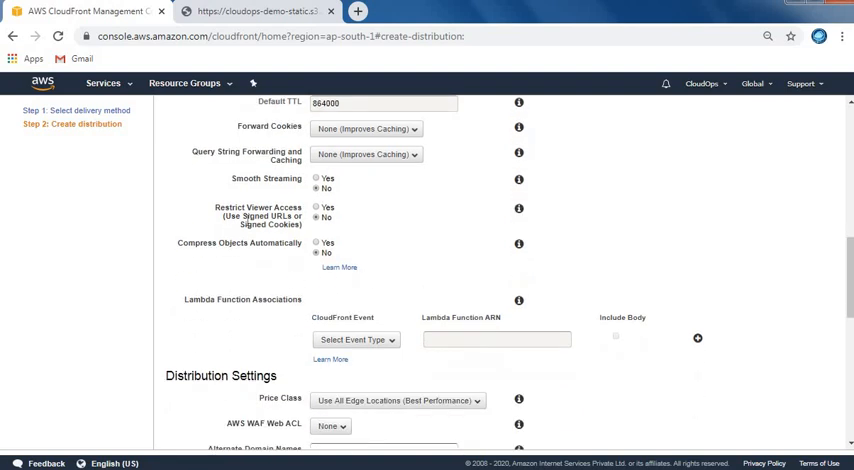
mouse_move(324, 230)
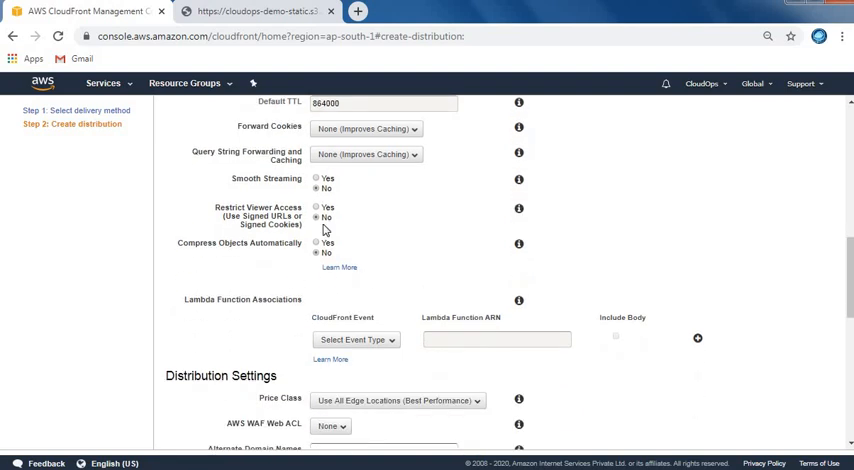
mouse_move(276, 256)
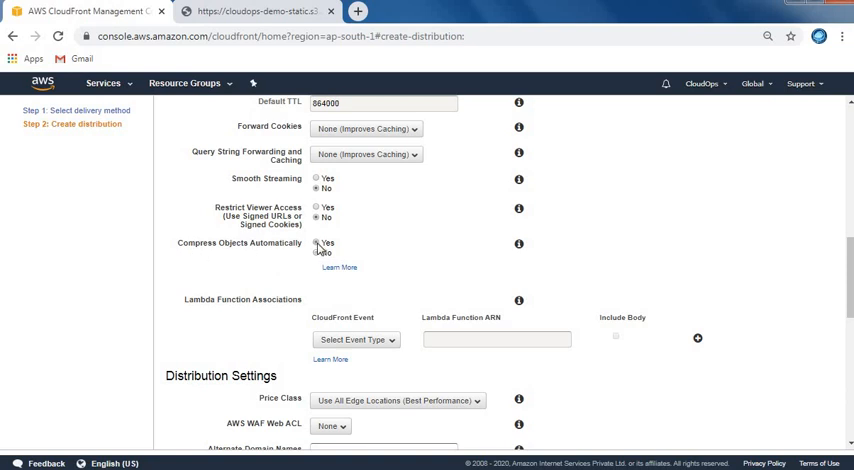
scroll("down", 3)
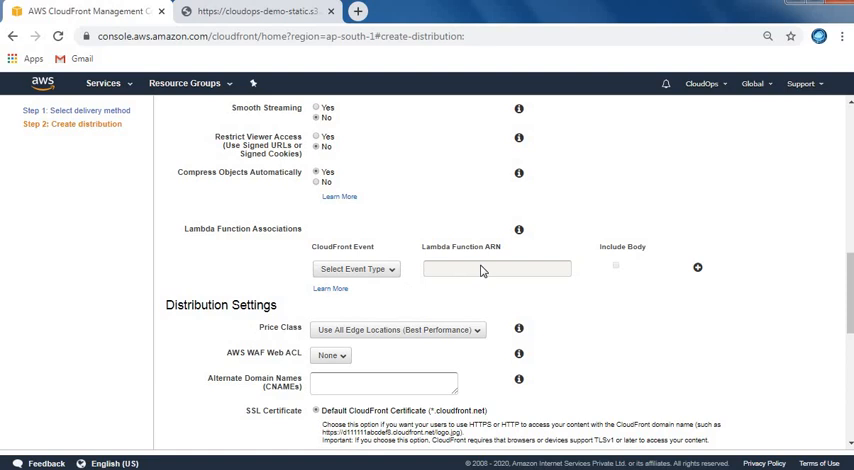
mouse_move(404, 274)
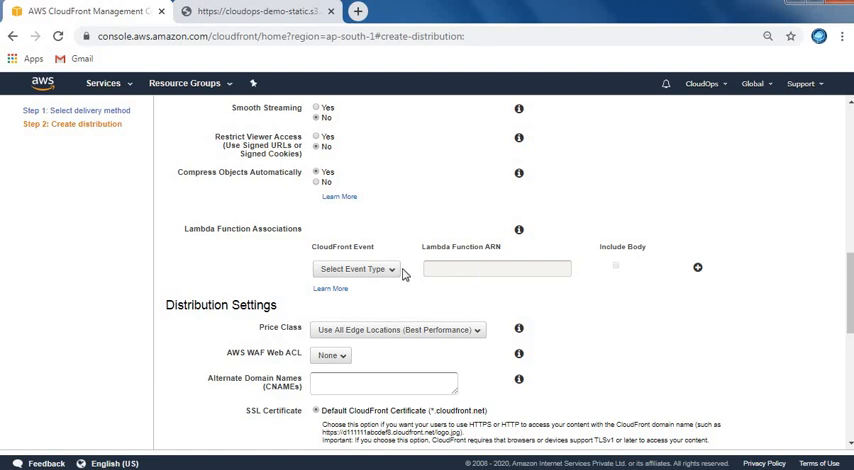
left_click(356, 268)
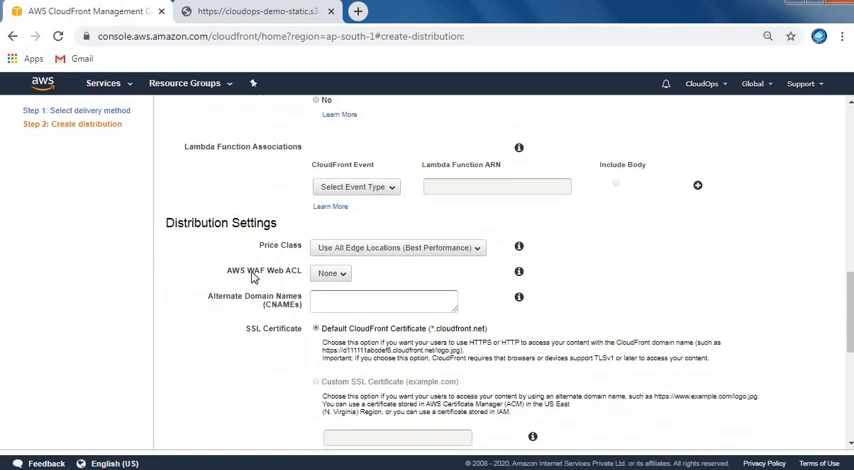
Step: Set Price Class to Use Only U.S., Canada and Europe
scroll("down", 3)
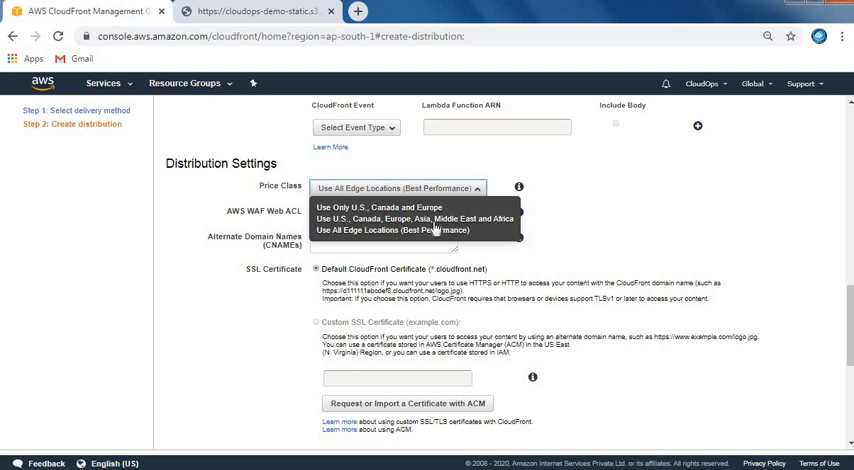
mouse_move(650, 216)
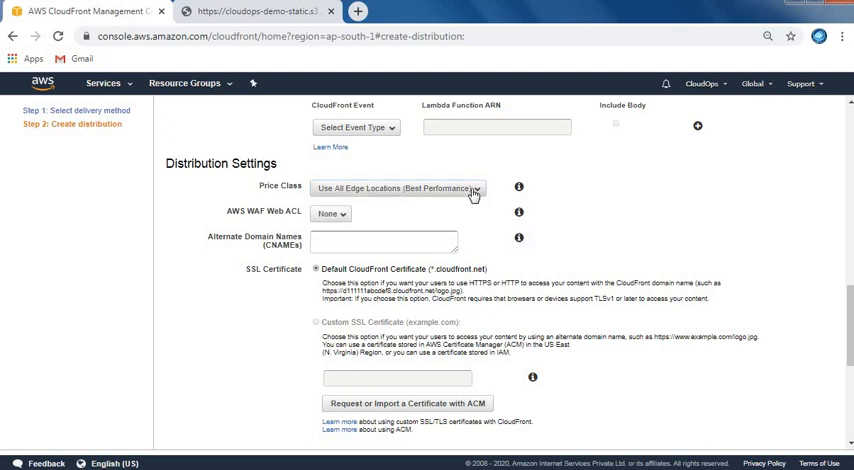
left_click(400, 188)
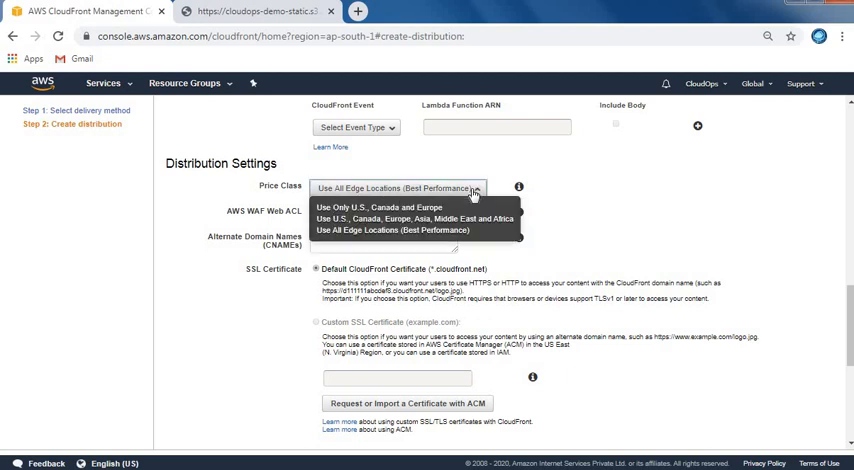
mouse_move(378, 208)
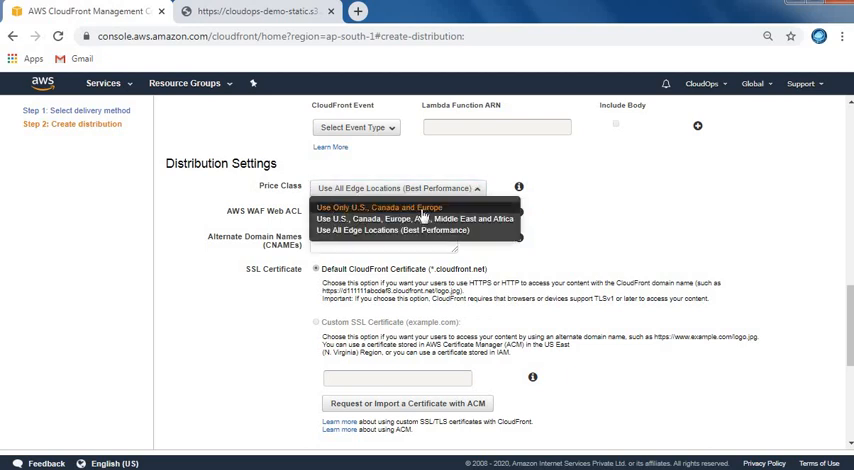
mouse_move(416, 218)
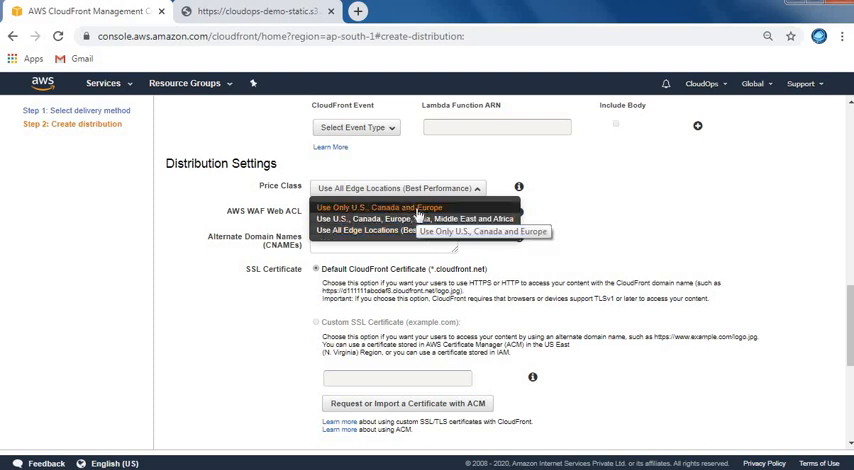
left_click(378, 208)
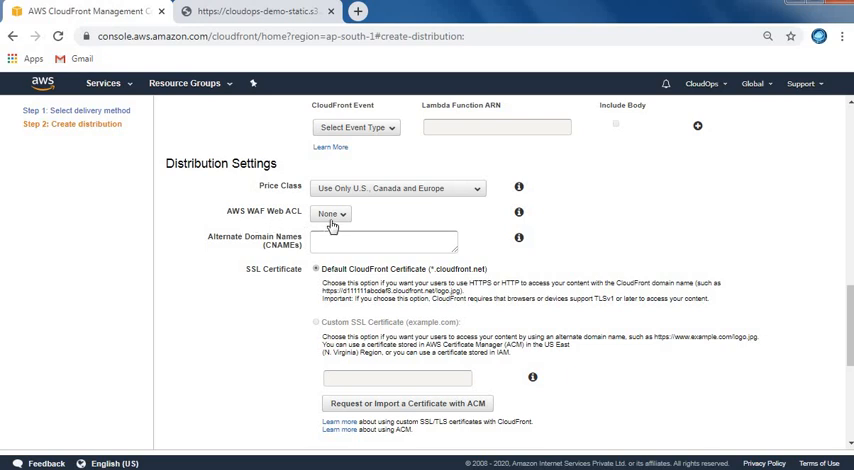
left_click(332, 212)
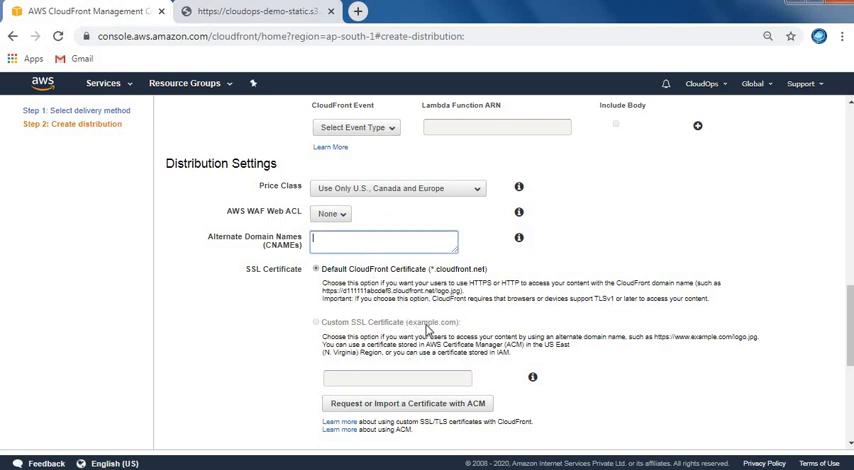
scroll("down", 3)
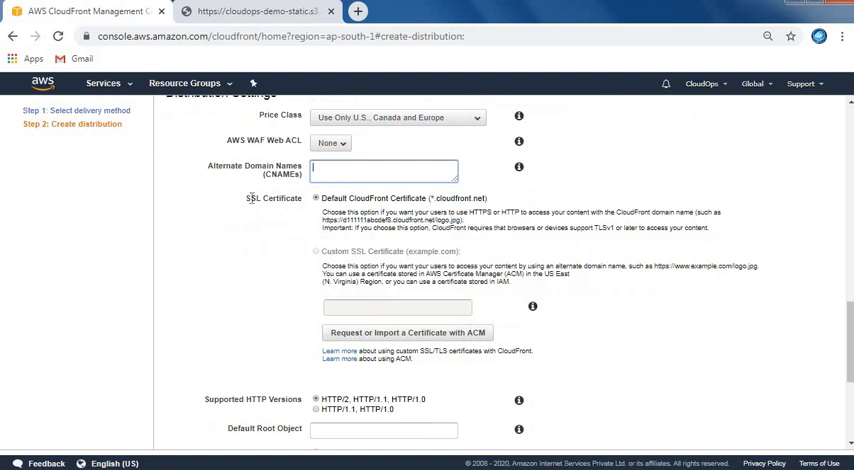
double_click(272, 198)
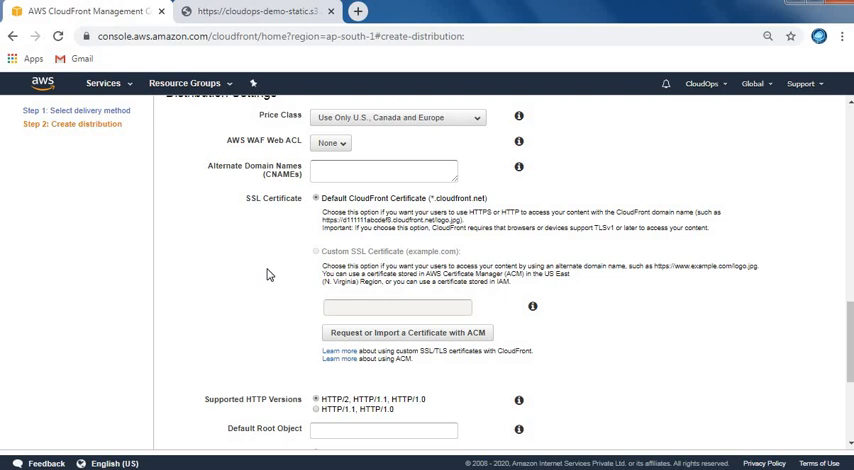
mouse_move(438, 204)
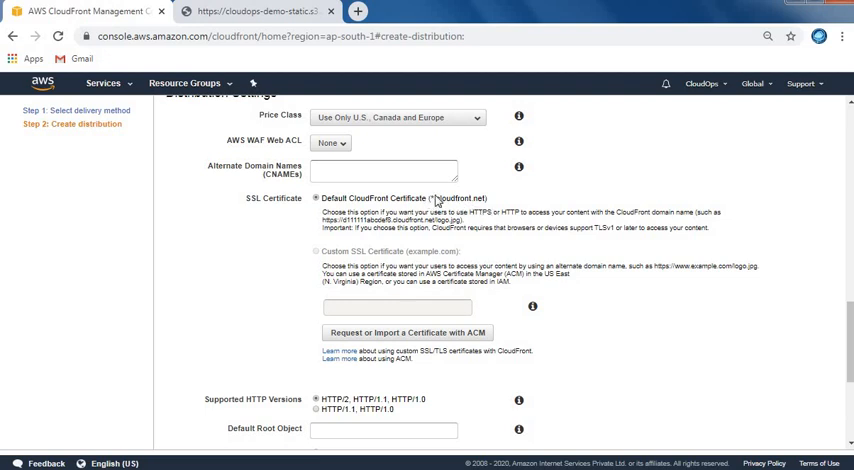
mouse_move(490, 236)
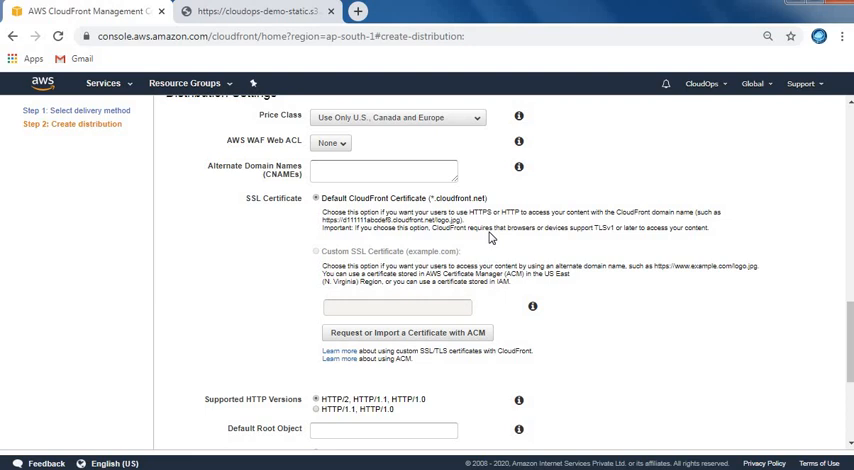
scroll("down", 3)
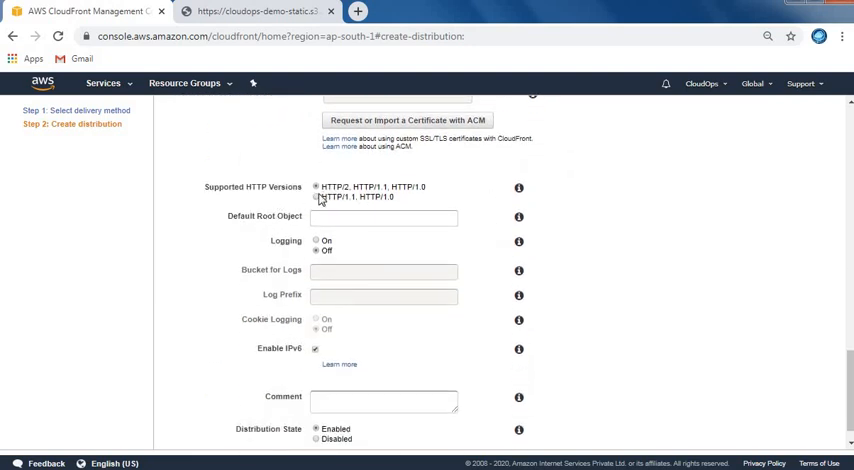
mouse_move(360, 196)
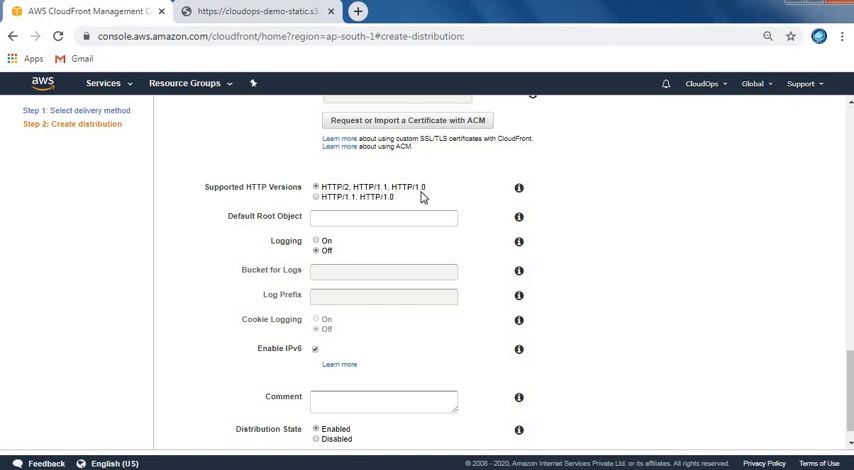
Step: Enter index.html as the Default Root Object
scroll("down", 3)
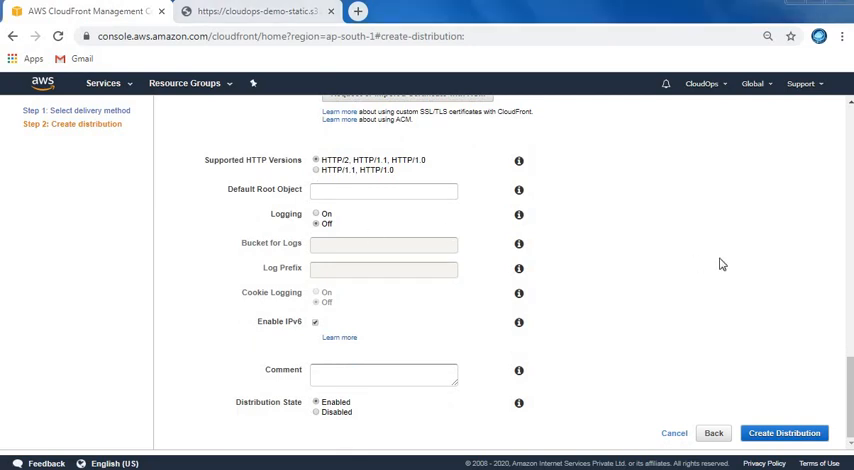
mouse_move(520, 196)
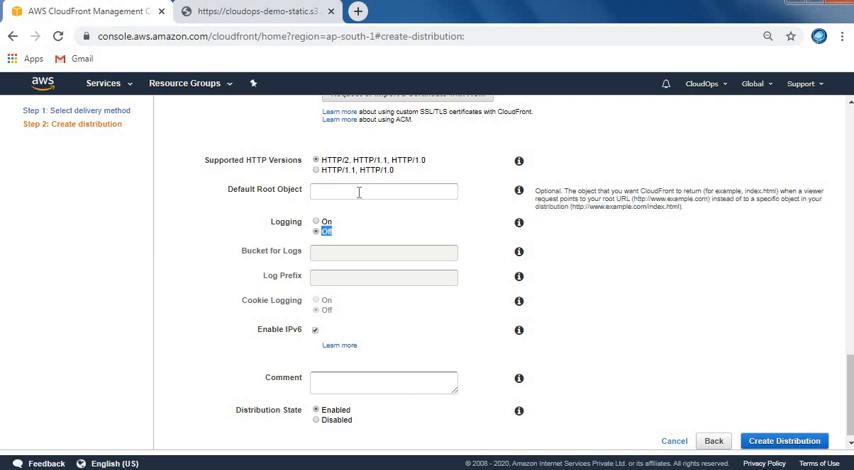
left_click(384, 192)
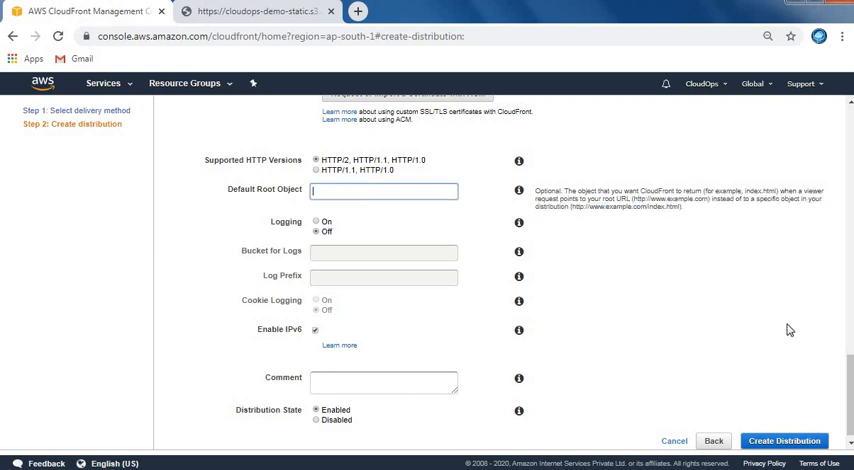
type("index")
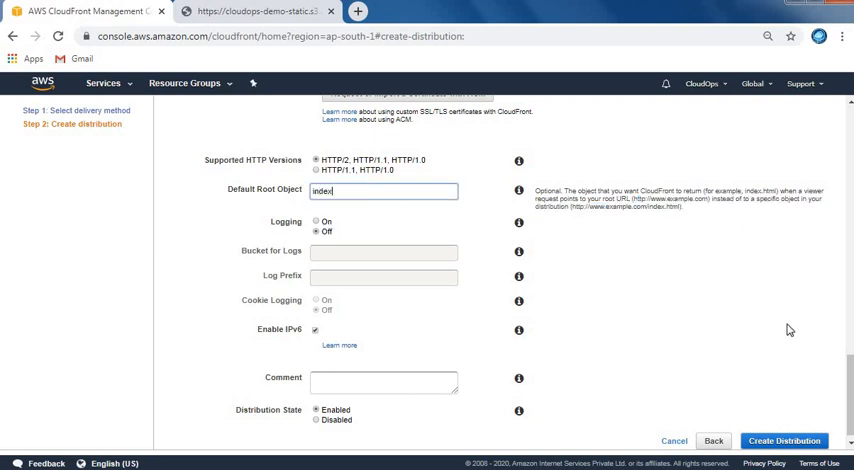
type(".html")
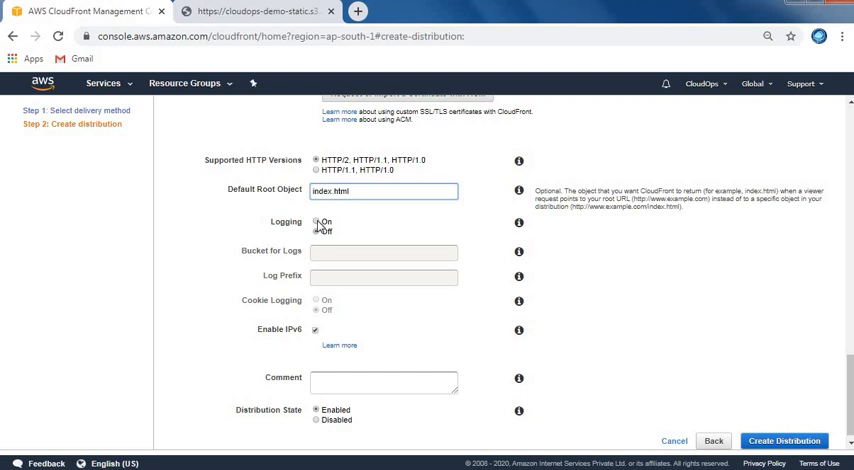
Step: Turn Logging On to the demo-cloudops bucket with prefix logs/ and comment 'CloudOps CloudFront Demo'
left_click(316, 220)
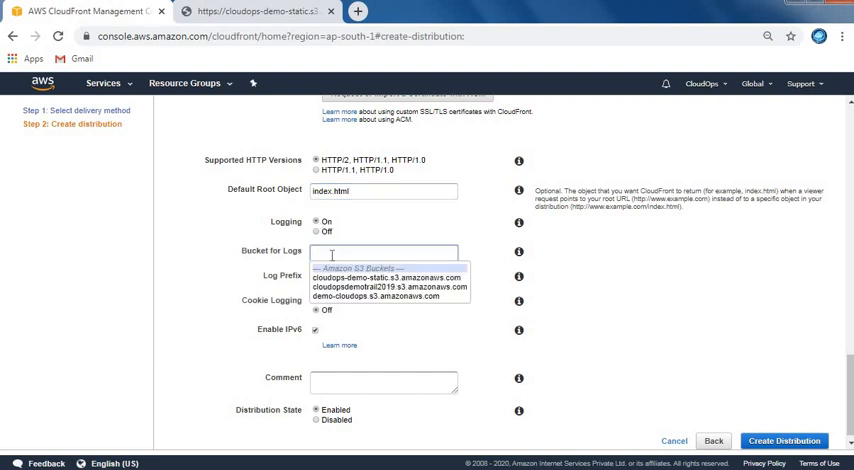
mouse_move(372, 308)
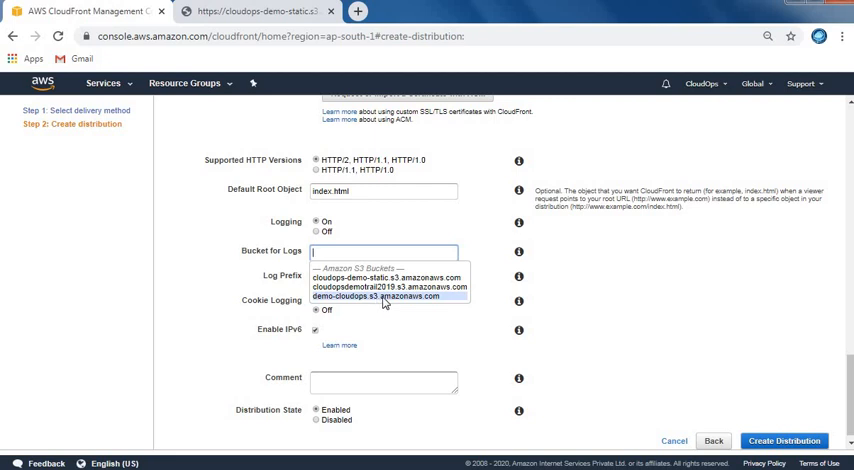
left_click(376, 296)
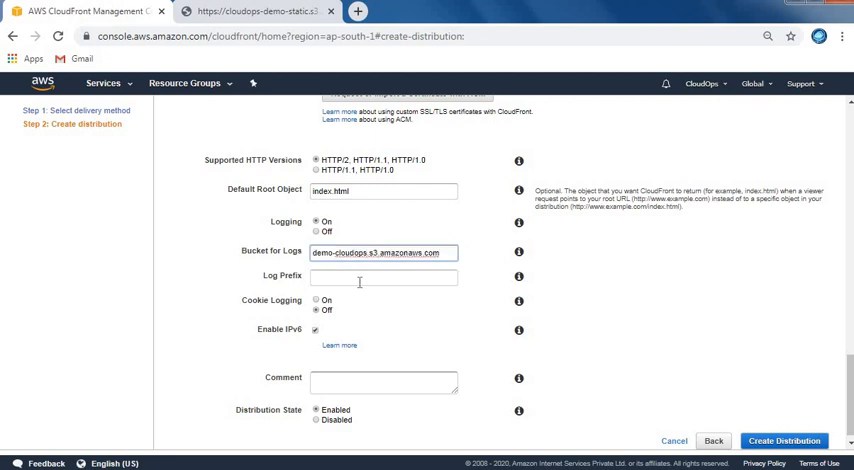
type("logs/")
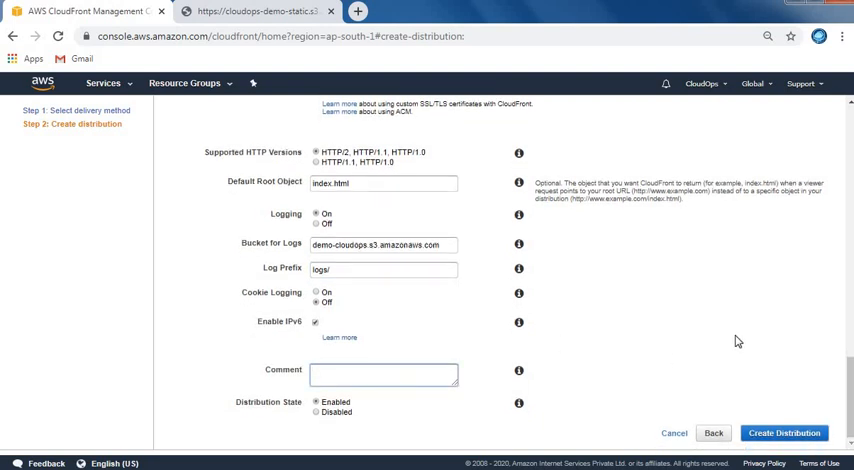
type("CI")
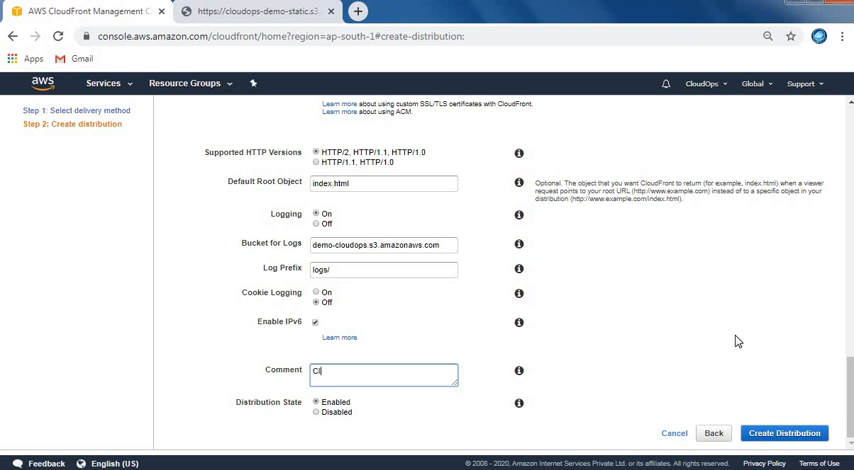
type("loudOps Cloud")
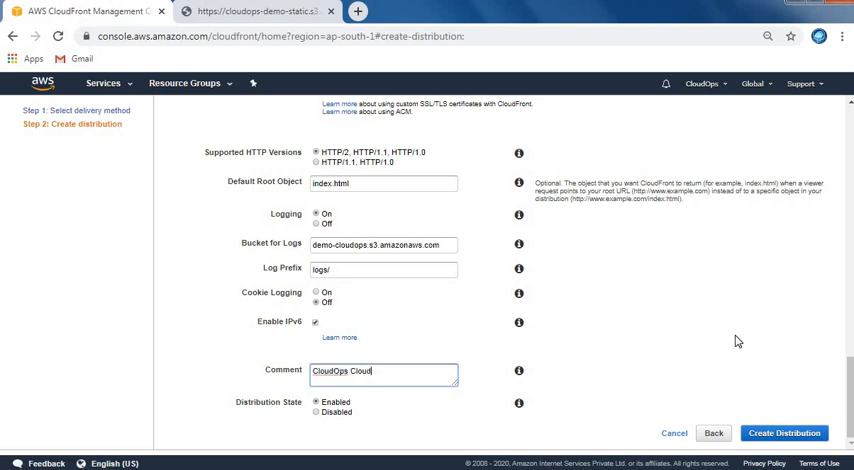
type("Front Demo")
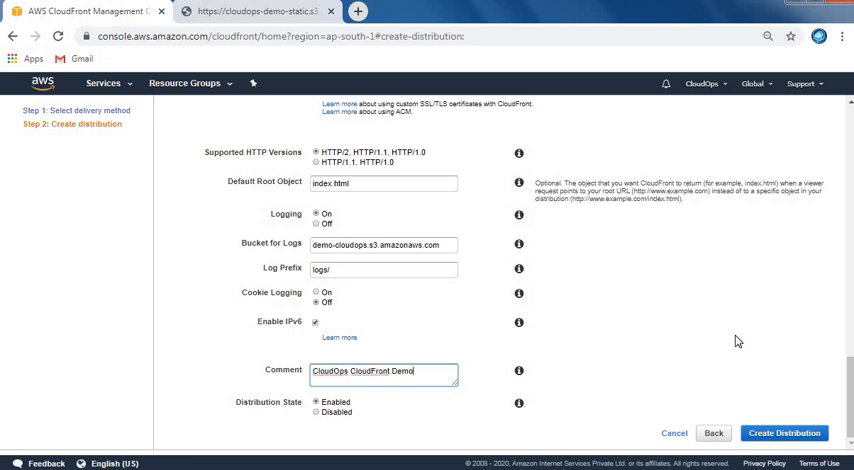
mouse_move(742, 348)
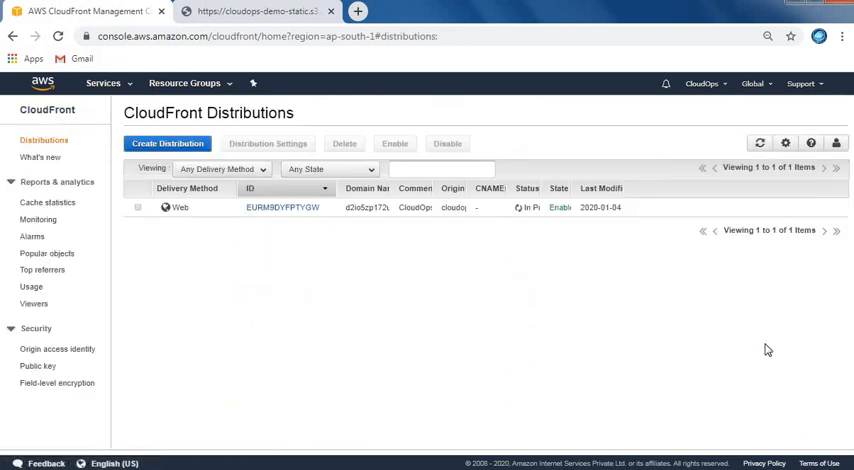
mouse_move(476, 316)
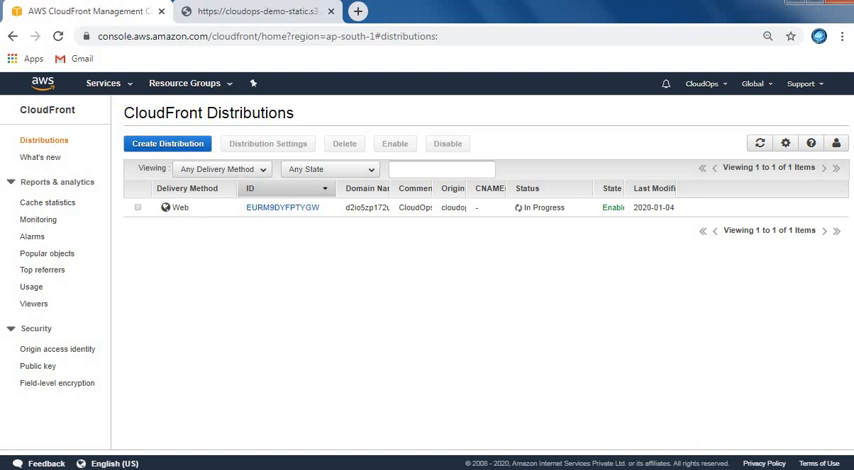
mouse_move(392, 336)
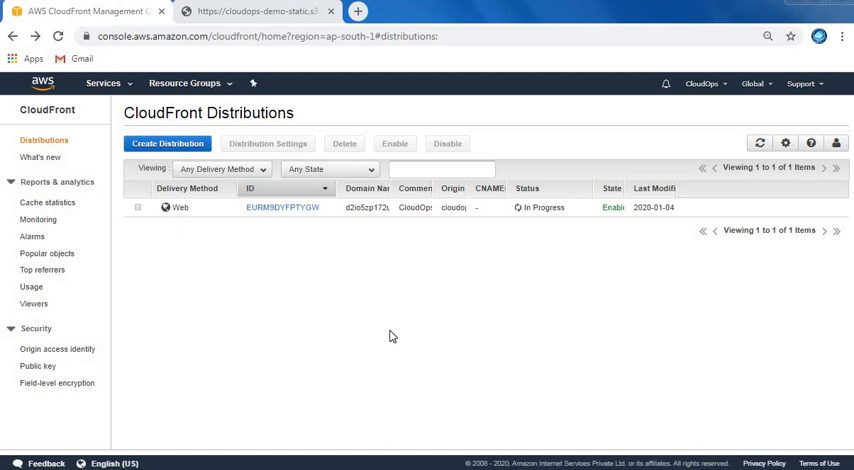
mouse_move(280, 214)
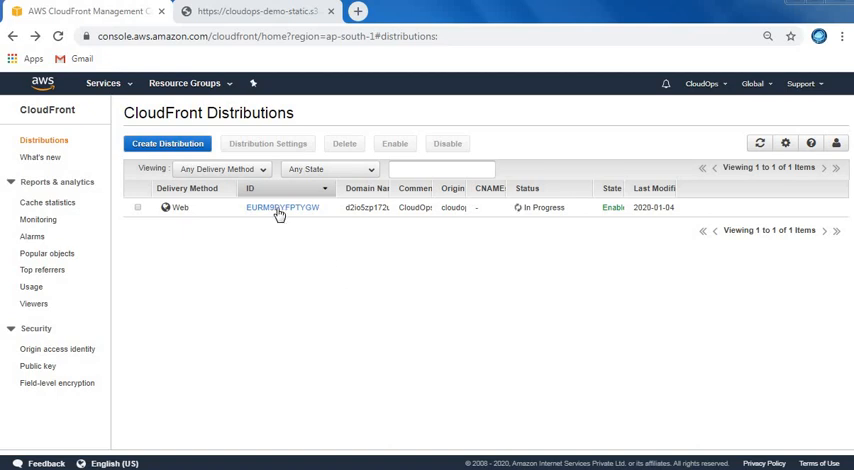
Step: From the distribution's Error Pages tab, start a custom 404 response with path /error.html
left_click(280, 208)
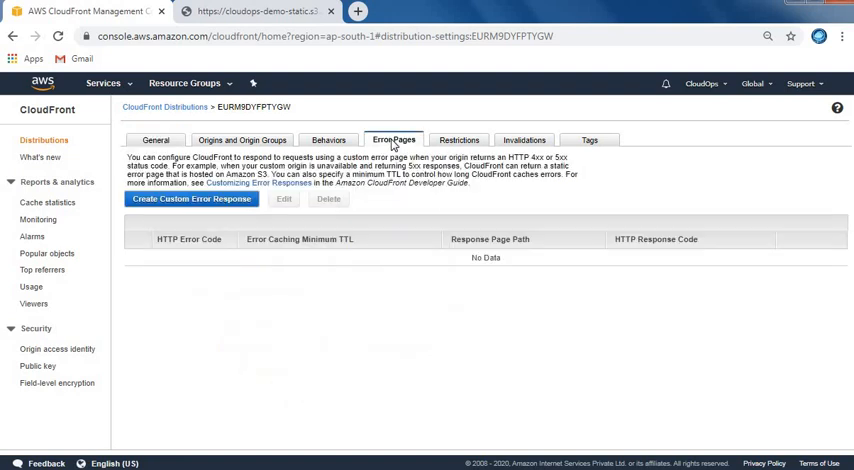
left_click(192, 200)
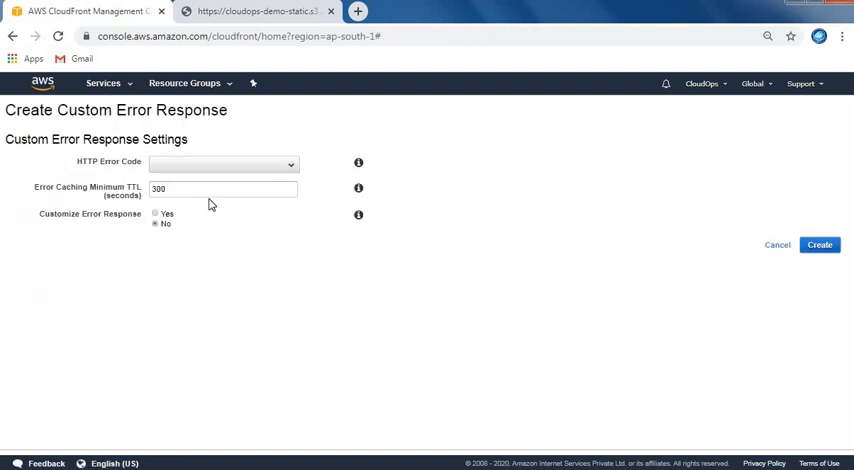
left_click(222, 164)
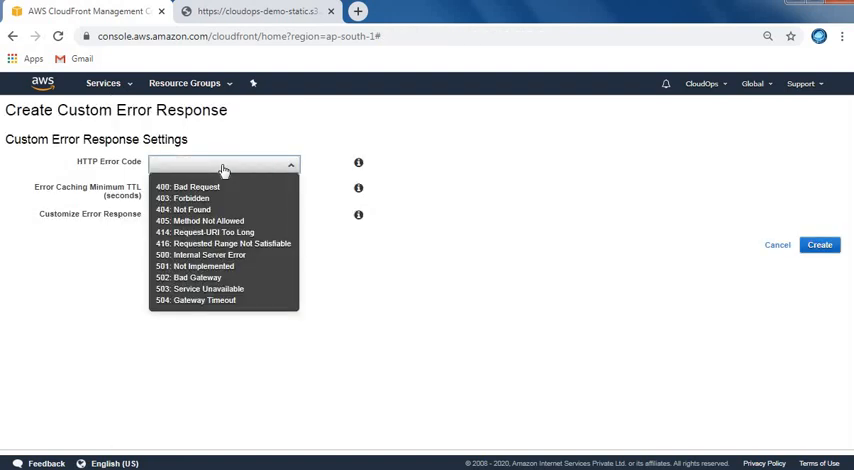
mouse_move(184, 208)
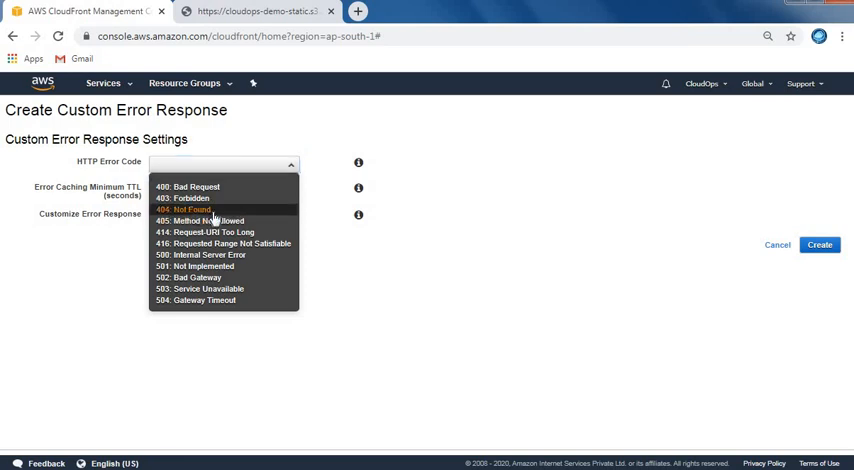
left_click(188, 208)
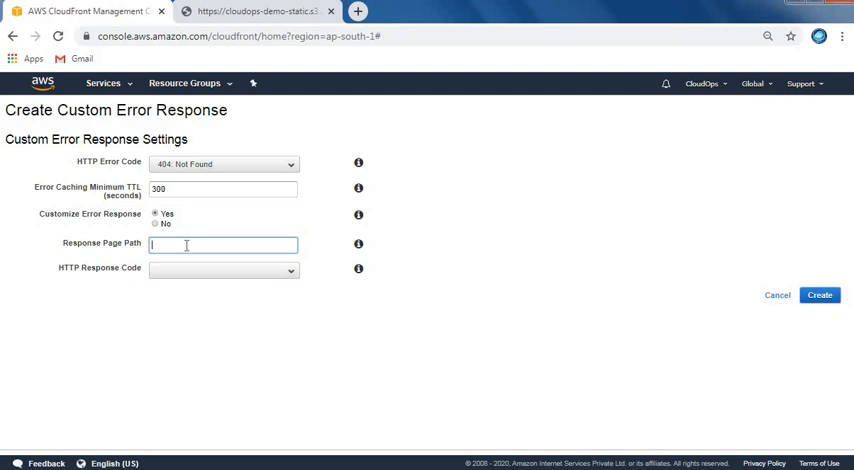
type("/")
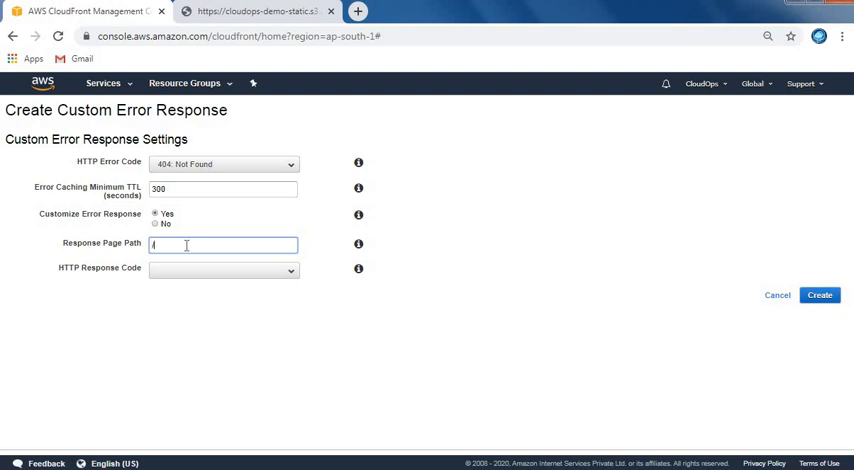
type("error.html")
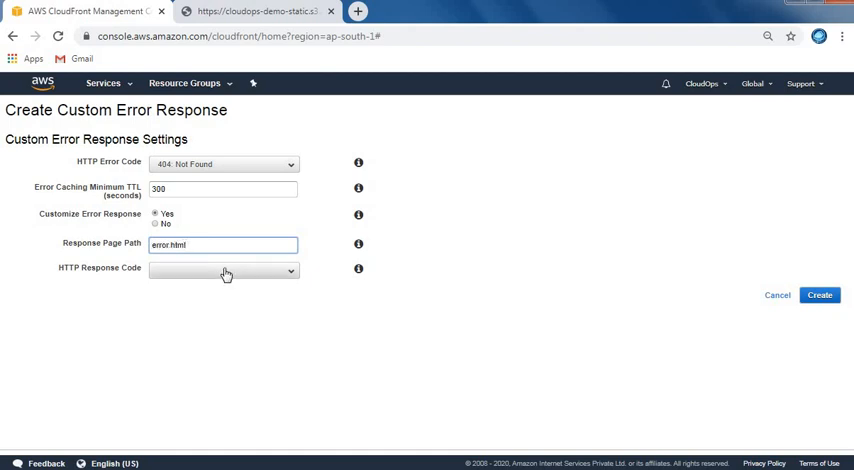
Step: Set the response code to 200 OK and create the custom 404 error response
left_click(224, 270)
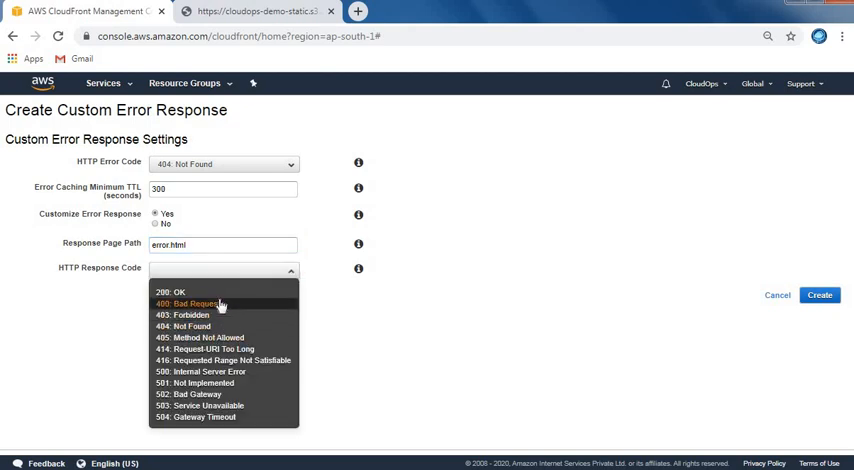
left_click(176, 292)
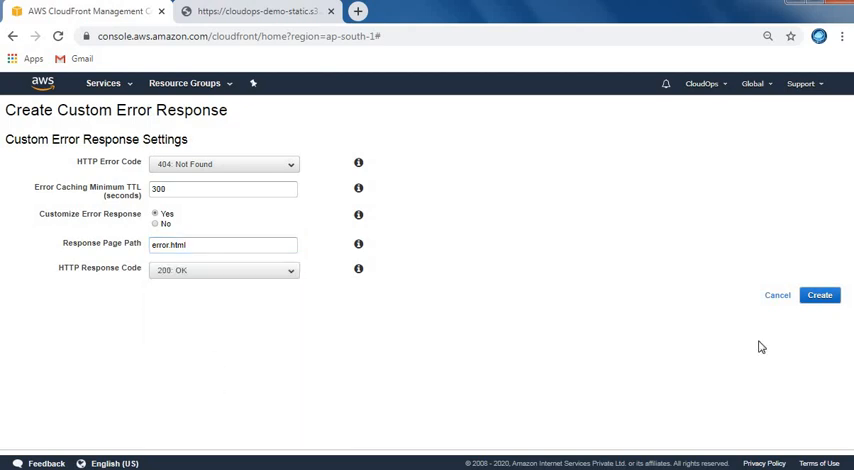
left_click(820, 296)
type("/")
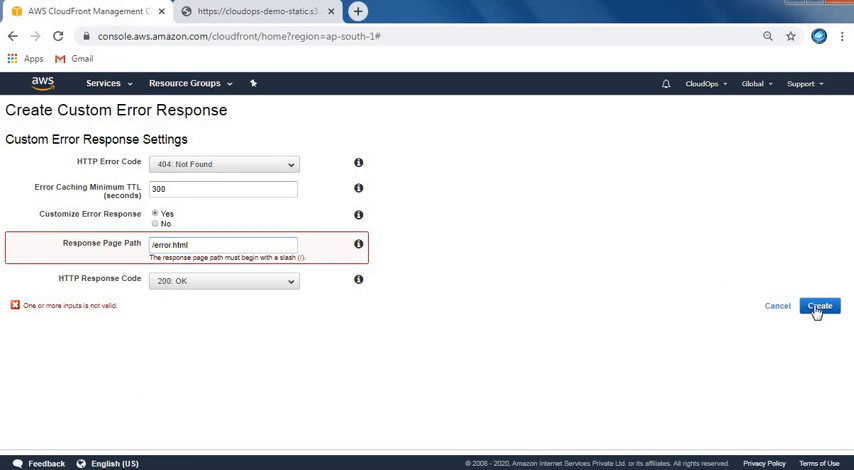
left_click(820, 306)
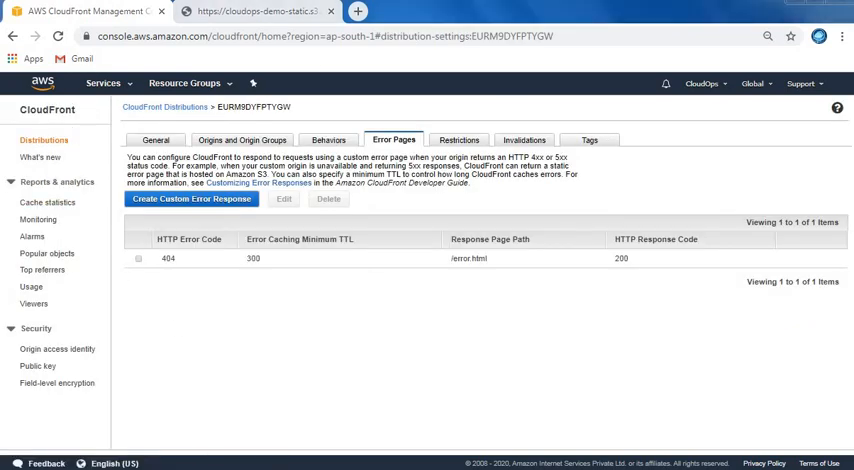
mouse_move(276, 352)
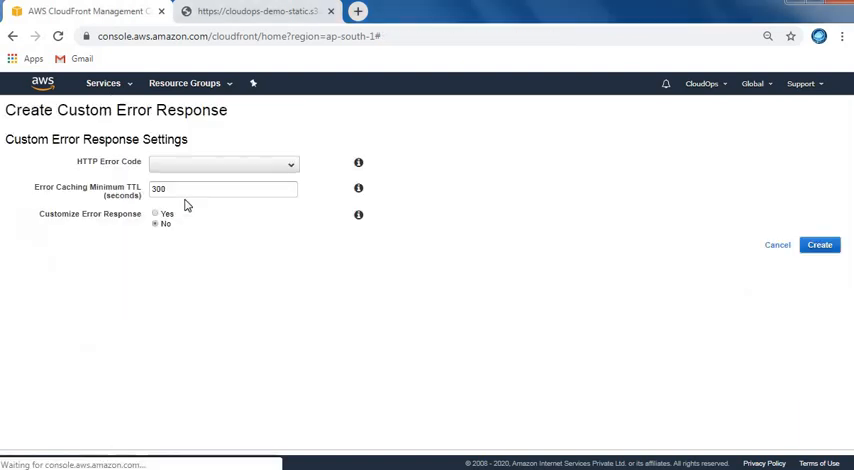
Step: Add a 403 custom error response returning /error.html with a 200 OK code
left_click(224, 162)
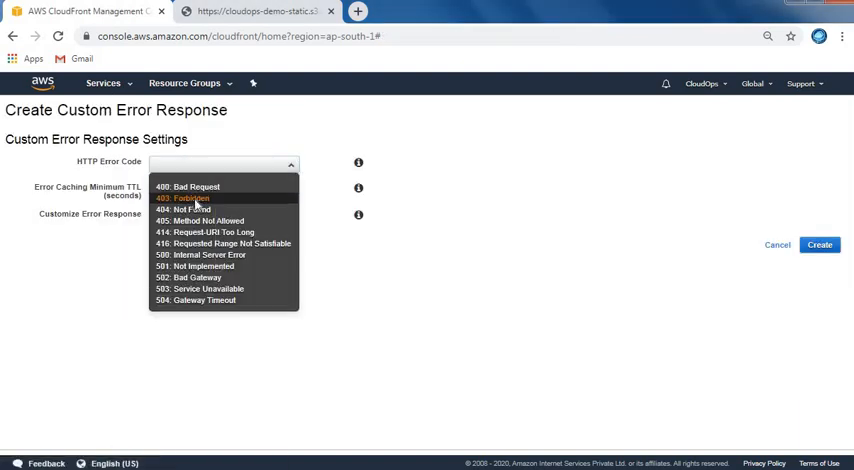
left_click(196, 198)
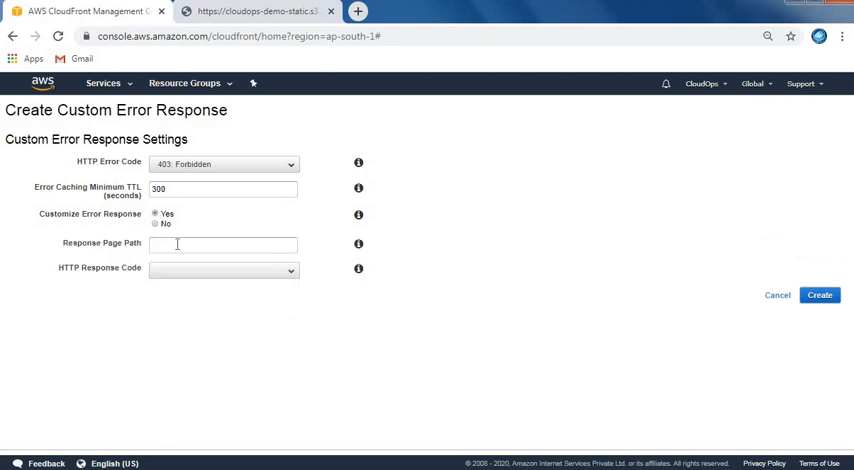
type("/")
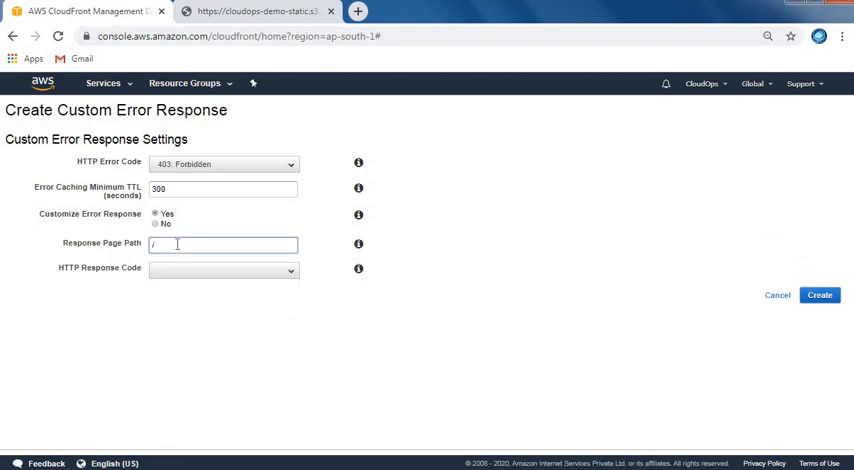
type("error.html")
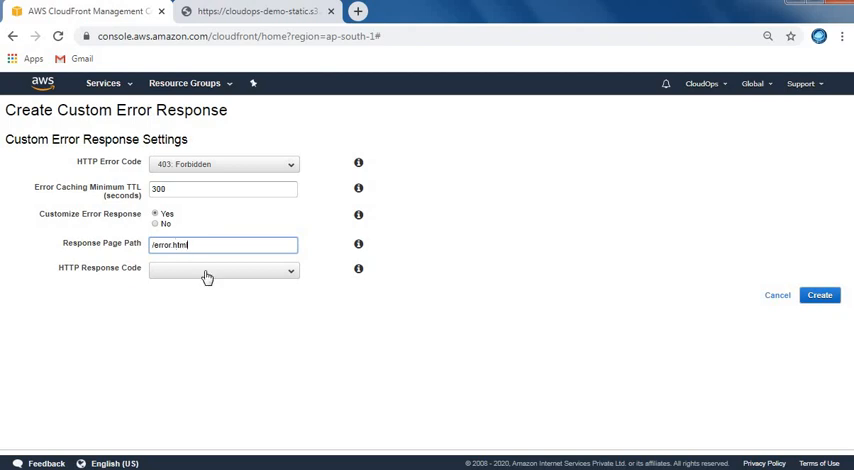
left_click(224, 270)
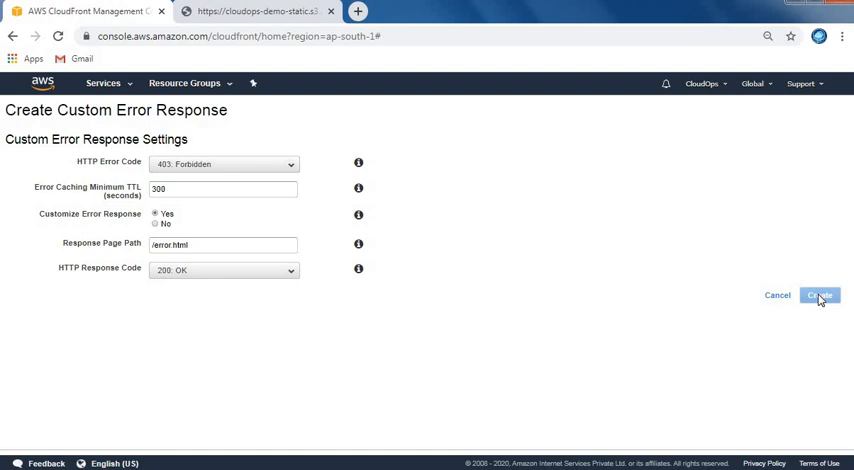
left_click(820, 296)
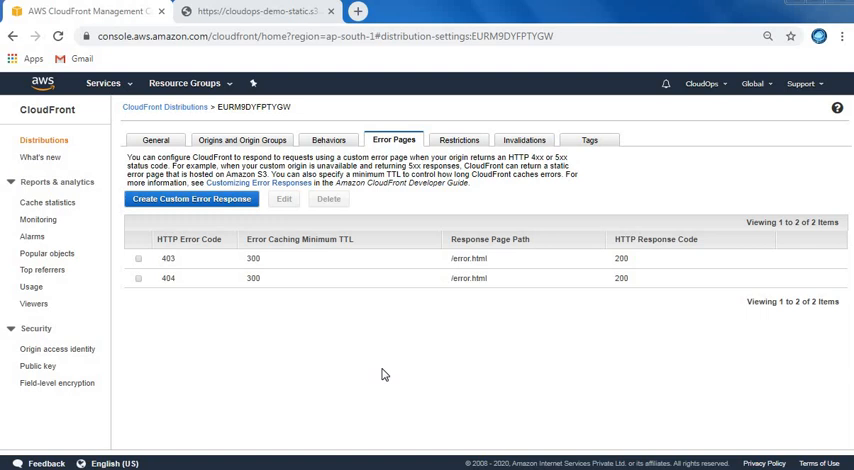
mouse_move(444, 156)
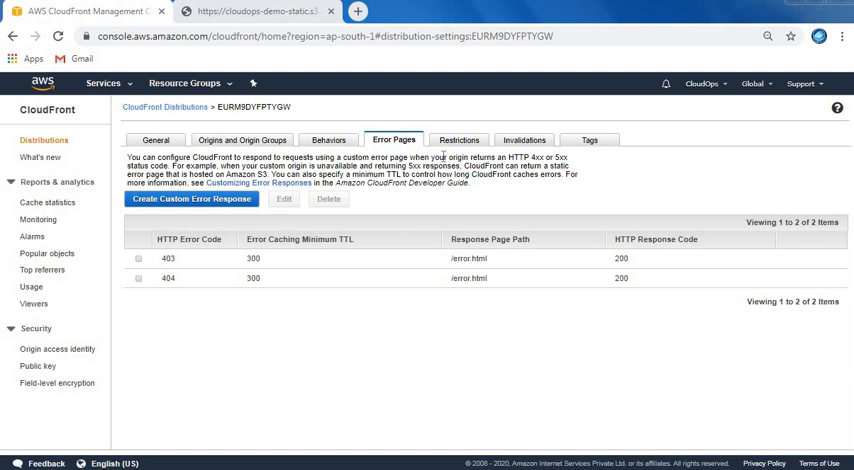
Step: Enable geo-restriction as a blacklist with AF -- AFGHANISTAN added, and save the edit
left_click(458, 140)
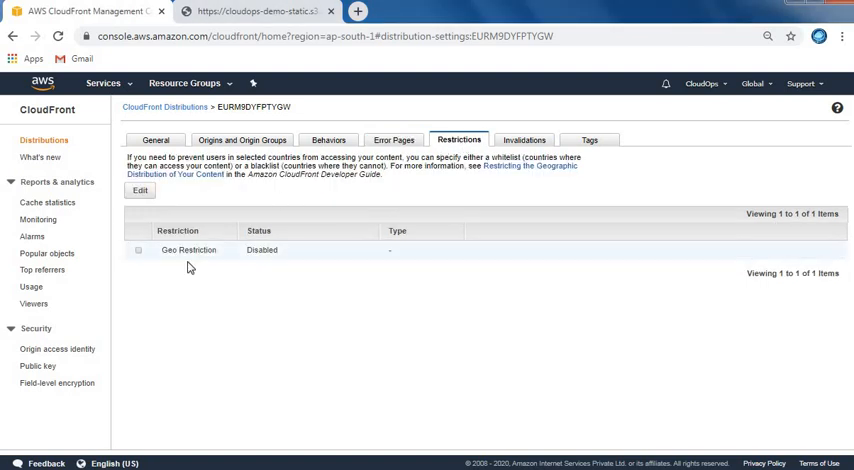
mouse_move(222, 264)
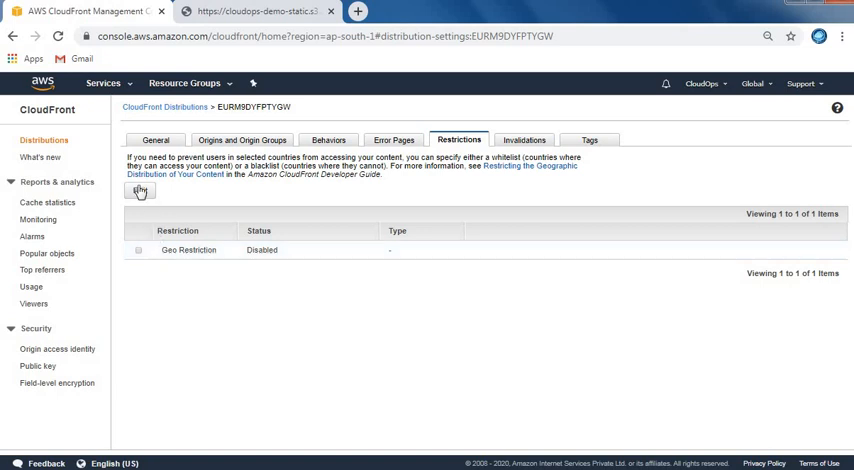
left_click(140, 192)
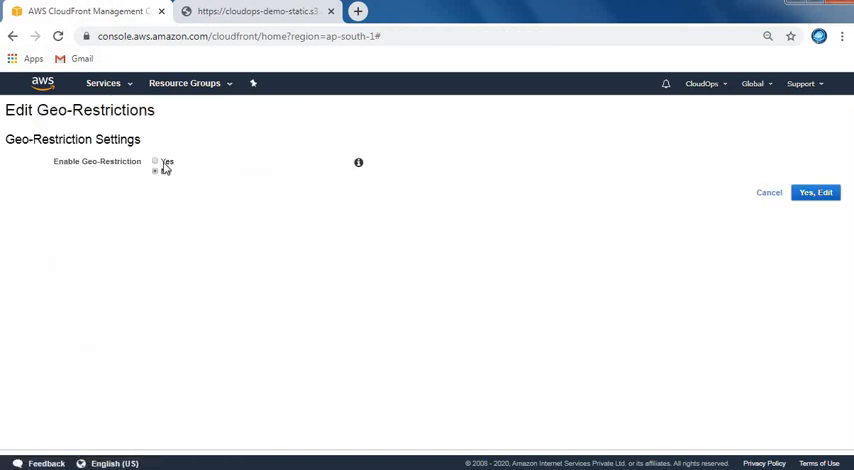
left_click(156, 160)
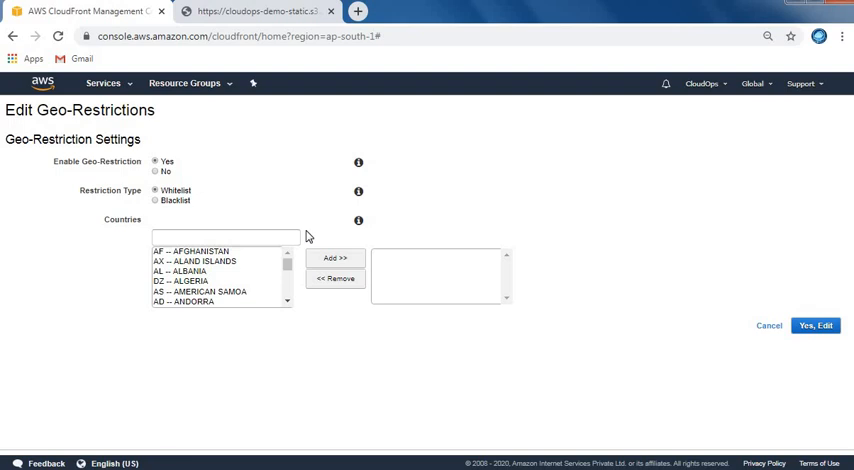
left_click(156, 200)
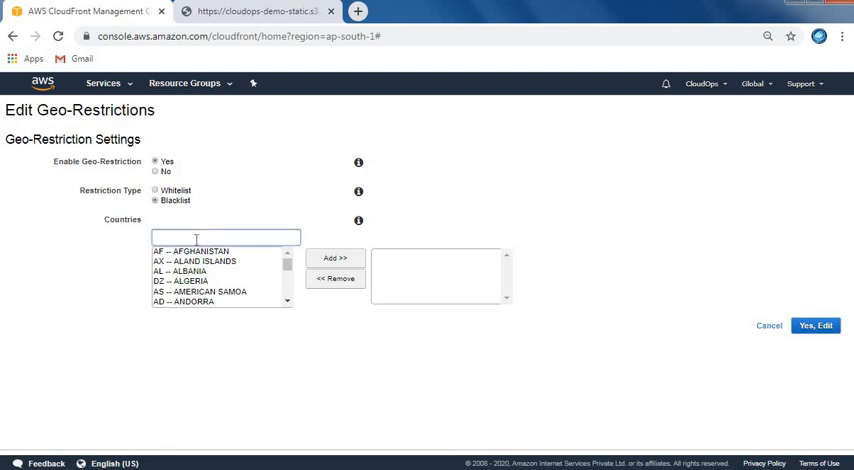
left_click(190, 252)
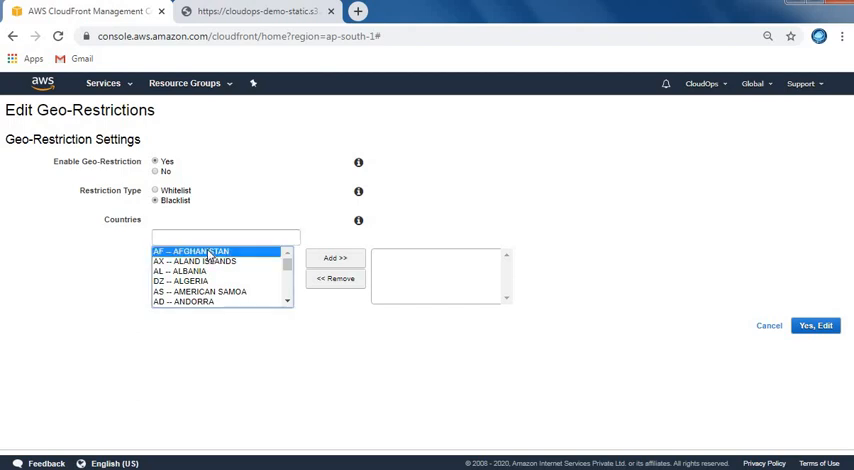
left_click(336, 258)
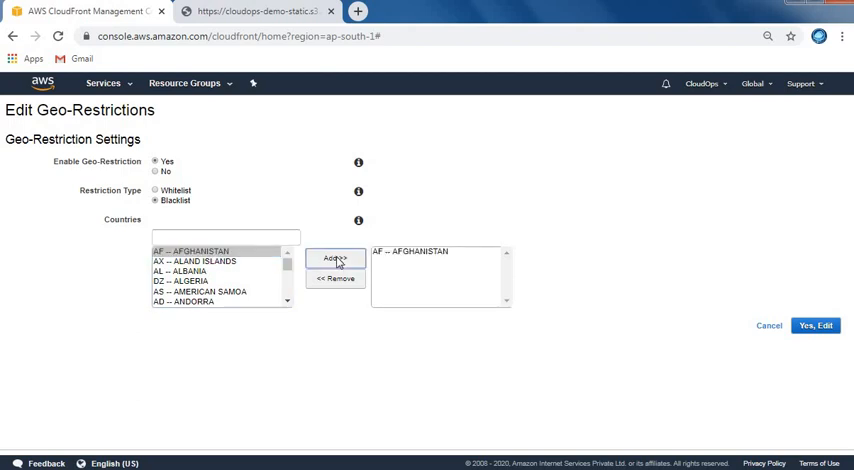
mouse_move(300, 290)
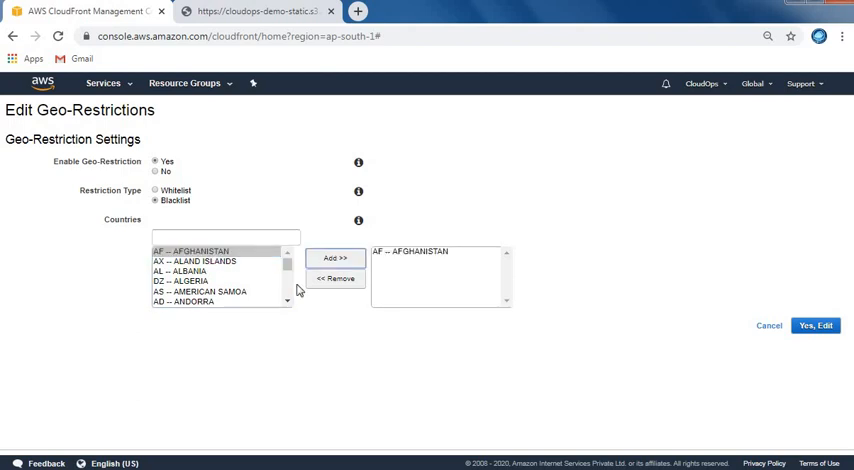
mouse_move(824, 356)
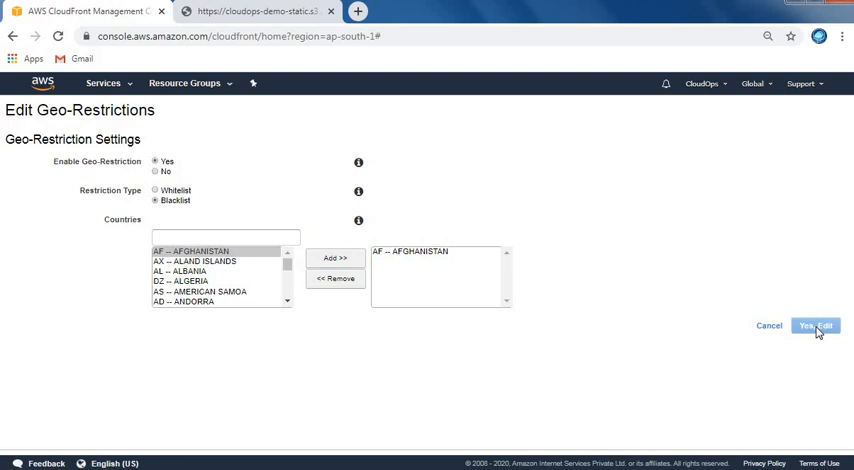
left_click(816, 326)
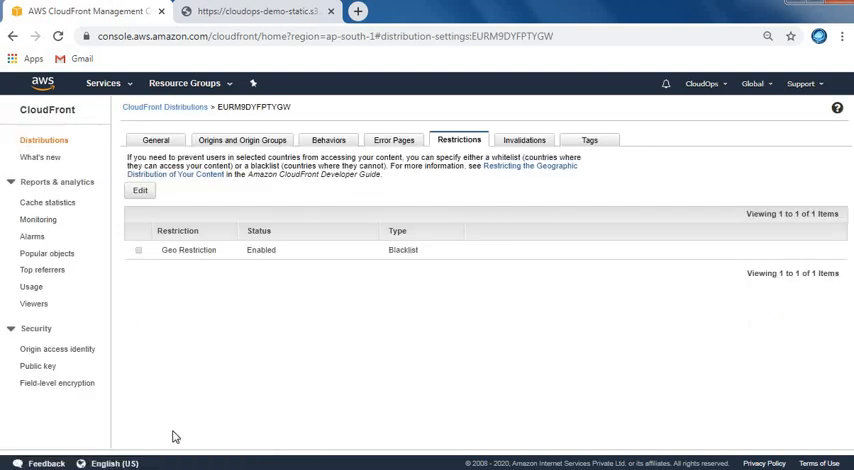
mouse_move(336, 344)
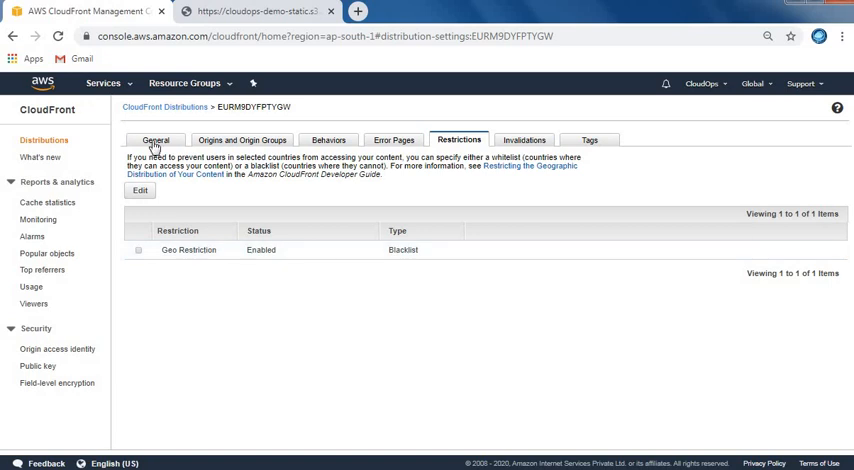
Step: Go back to the CloudFront Distributions list and widen the Domain Name column
left_click(154, 140)
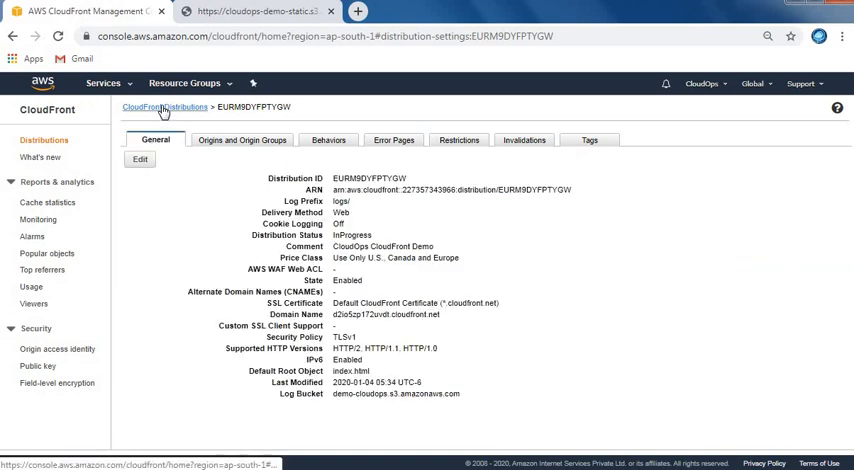
left_click(140, 108)
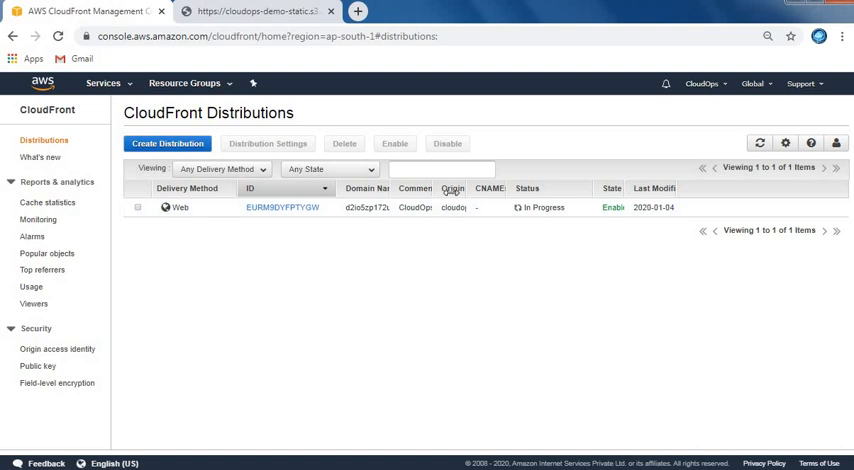
left_click_drag(470, 188, 508, 200)
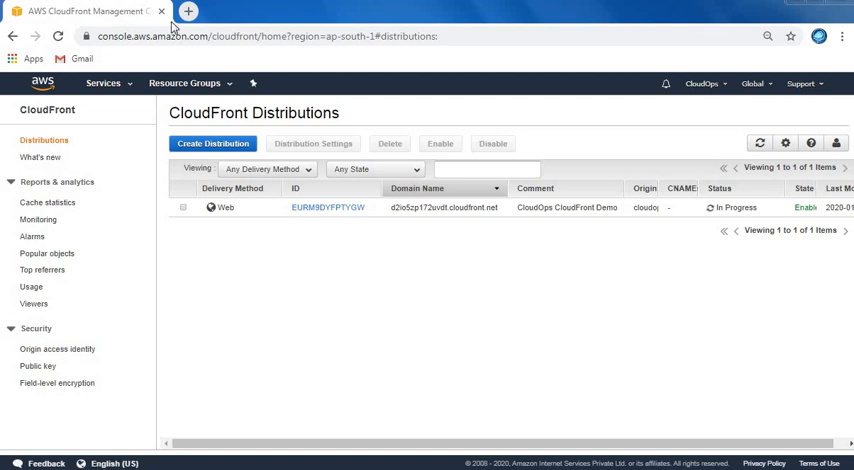
mouse_move(188, 12)
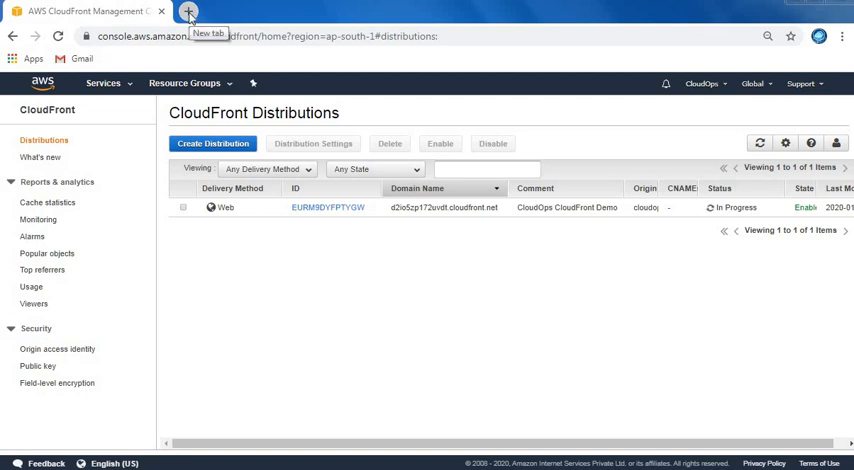
Step: Load d2io5zp172uvdt.cloudfront.net in a new browser tab
left_click(188, 12)
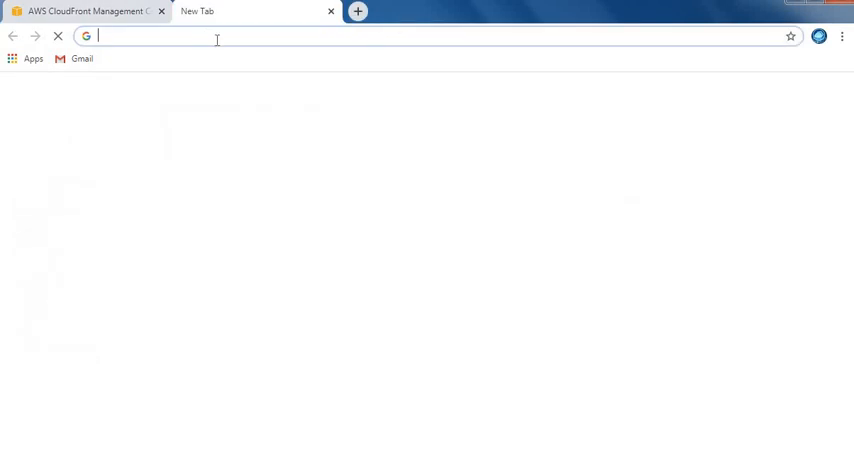
type("d2io5zp172uvdt.cloudfront.net")
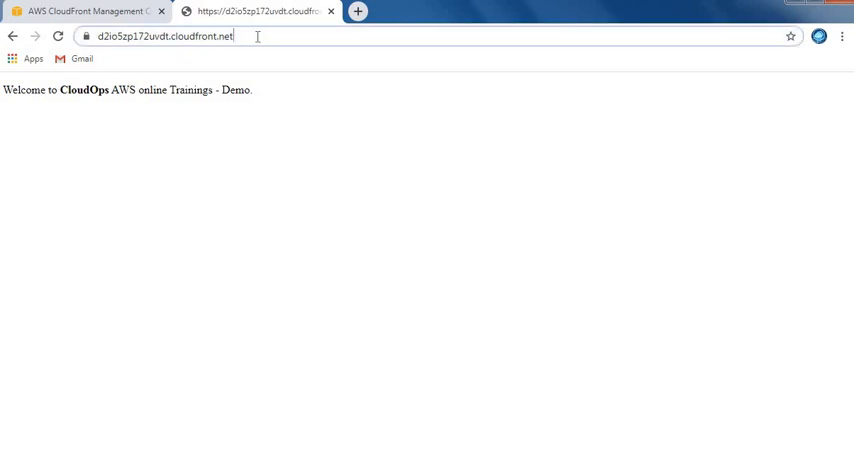
mouse_move(88, 36)
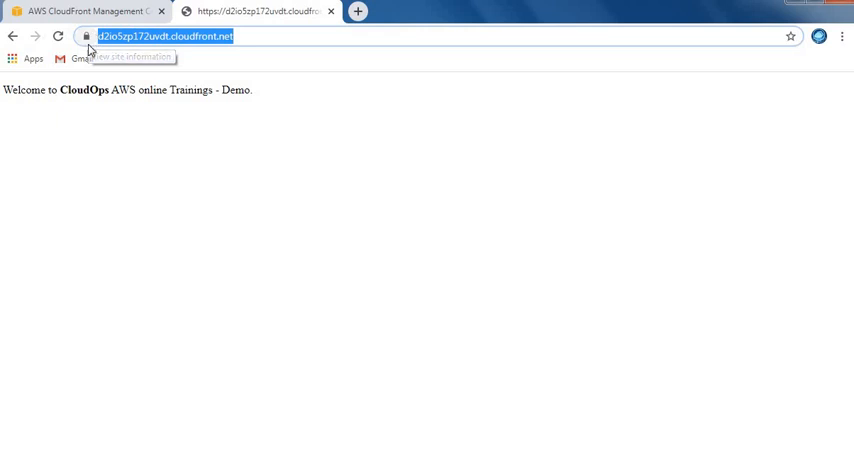
mouse_move(116, 204)
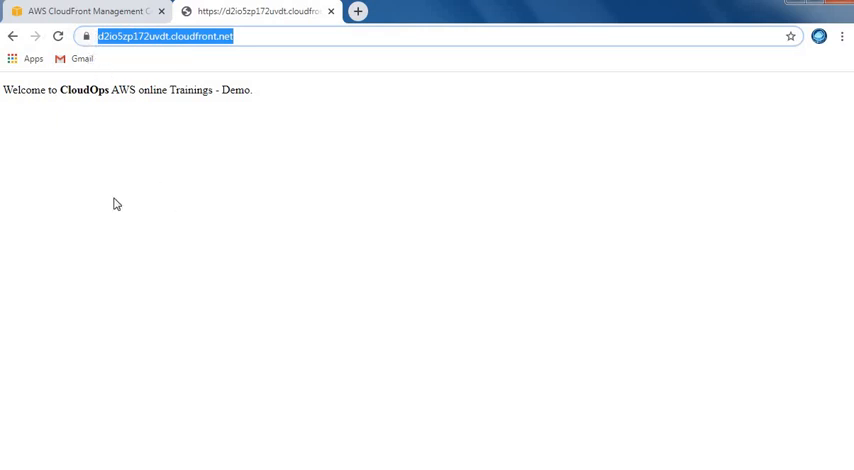
mouse_move(428, 288)
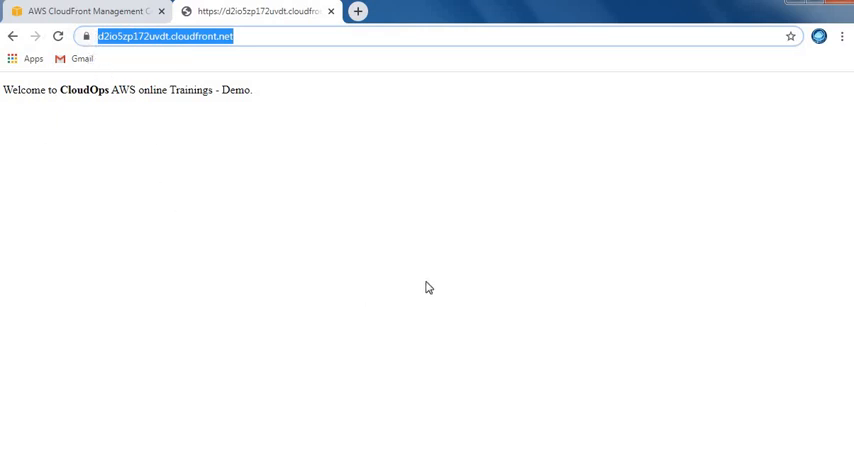
mouse_move(426, 232)
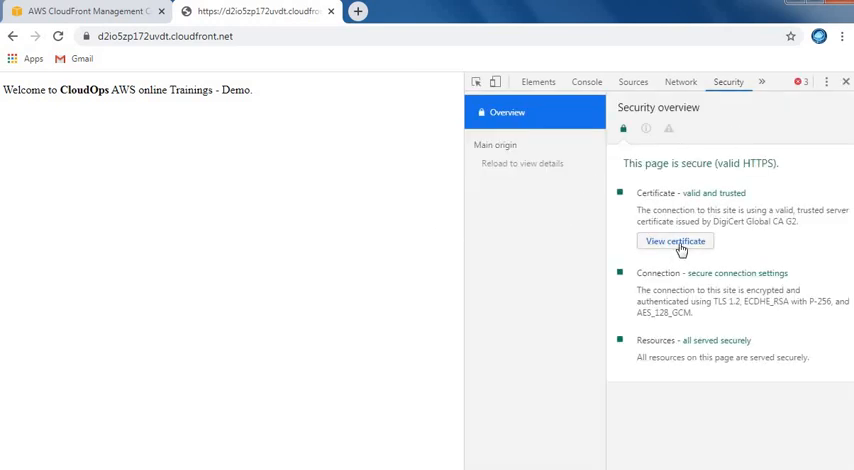
Step: Inspect the site's *.cloudfront.net HTTPS certificate from the Security overview, then dismiss it
left_click(674, 240)
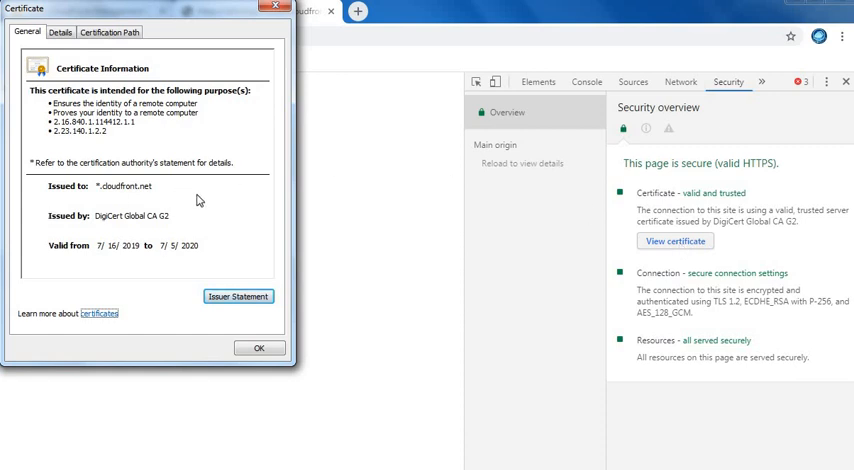
mouse_move(160, 202)
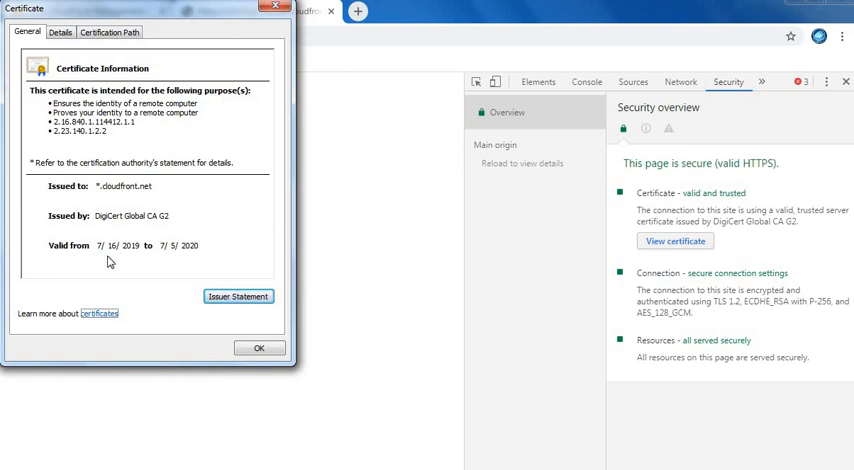
mouse_move(216, 264)
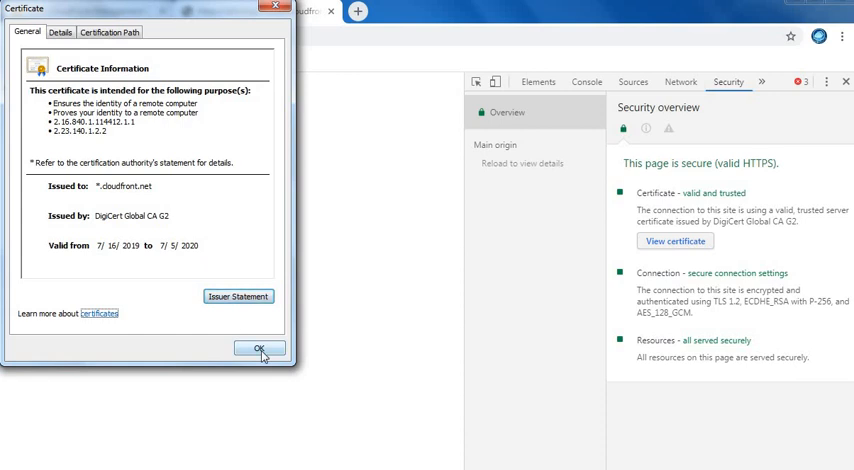
left_click(260, 348)
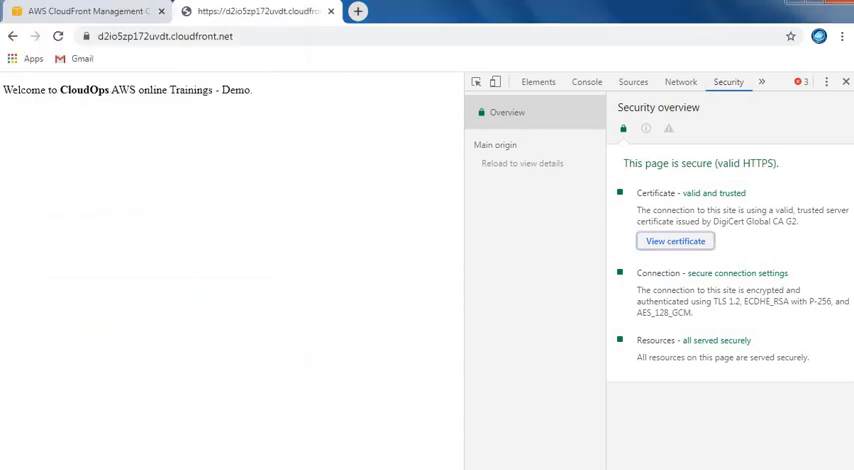
mouse_move(276, 282)
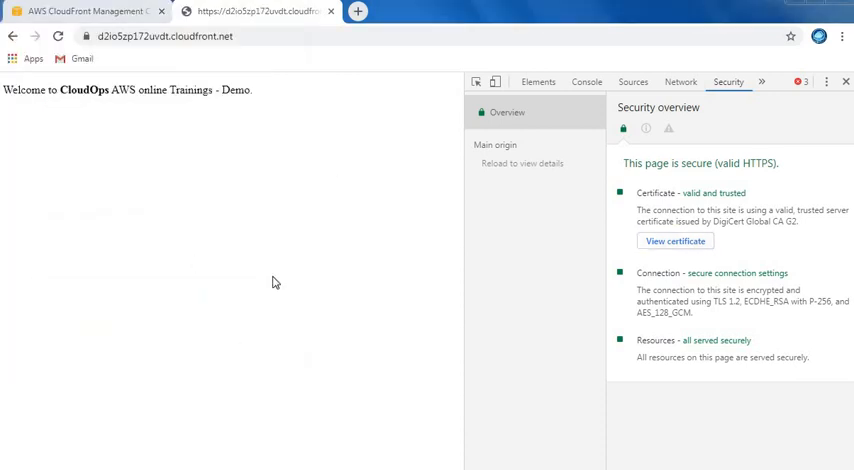